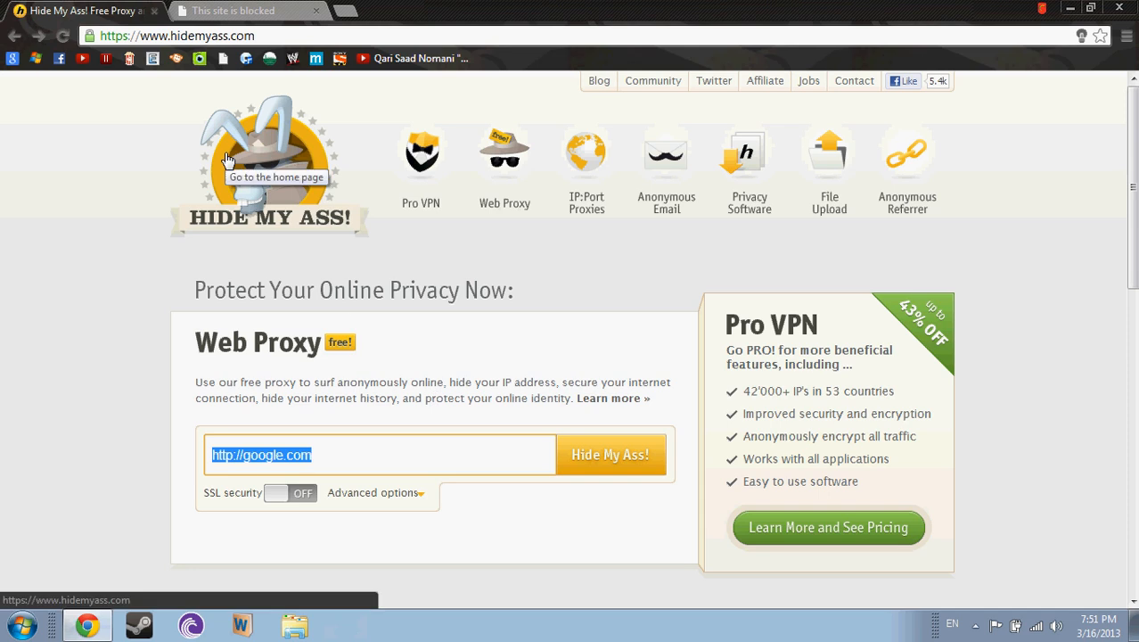
{"action": "mouse_move", "coordinate": [244, 190]}
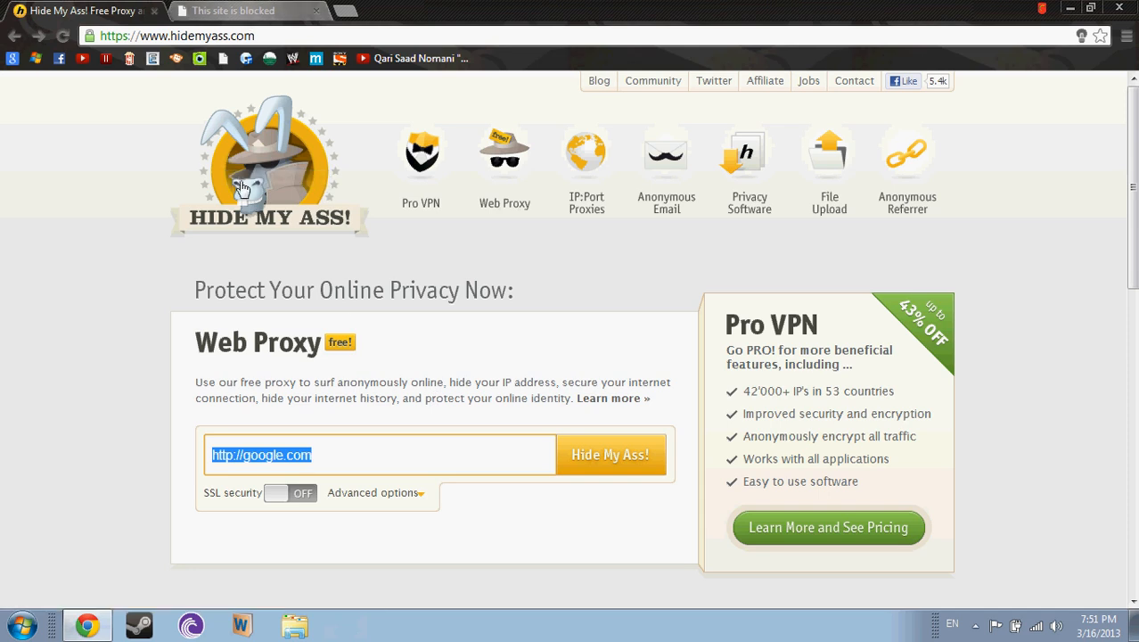
Step: Confirm skype.com is blocked, return to the proxy home page, and enter skype.com
{"action": "left_click", "coordinate": [233, 10]}
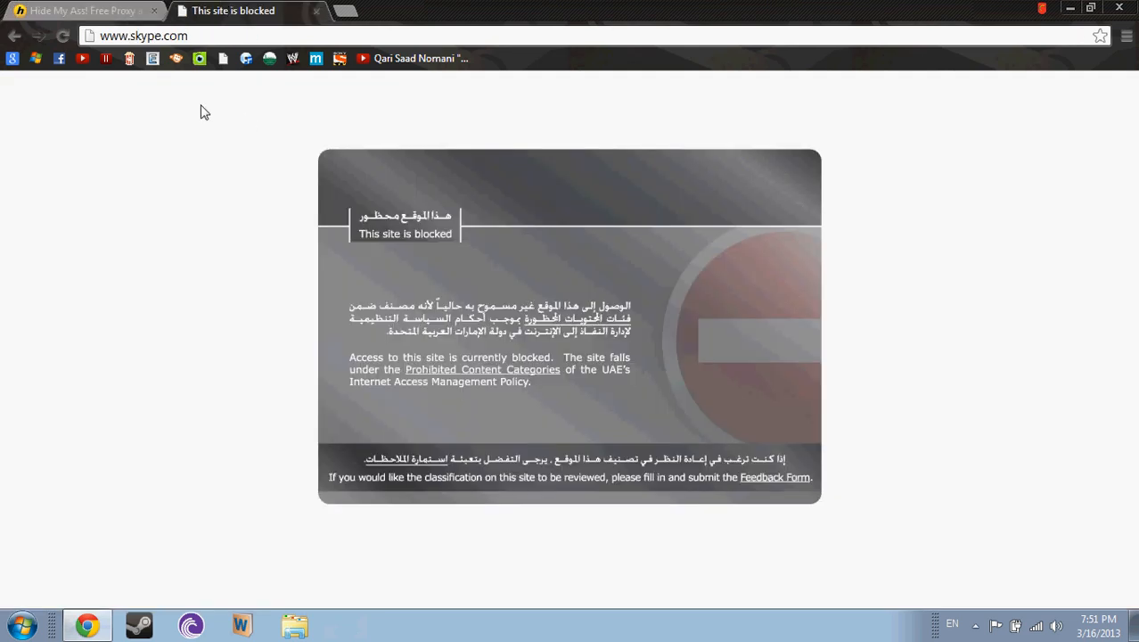
{"action": "left_click", "coordinate": [80, 10]}
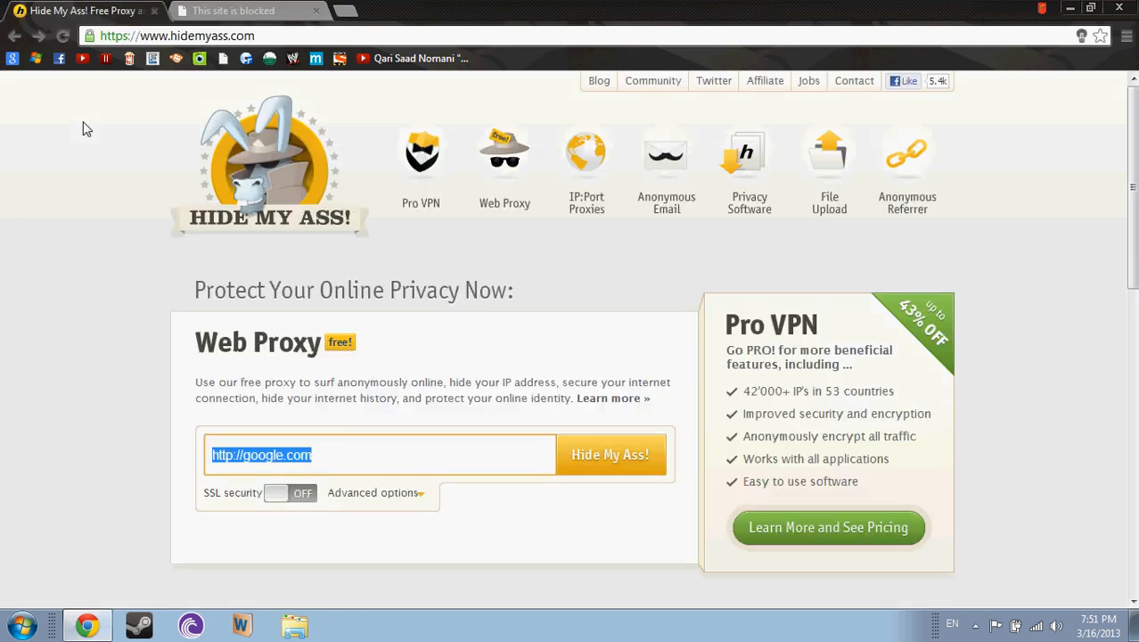
{"action": "mouse_move", "coordinate": [84, 241]}
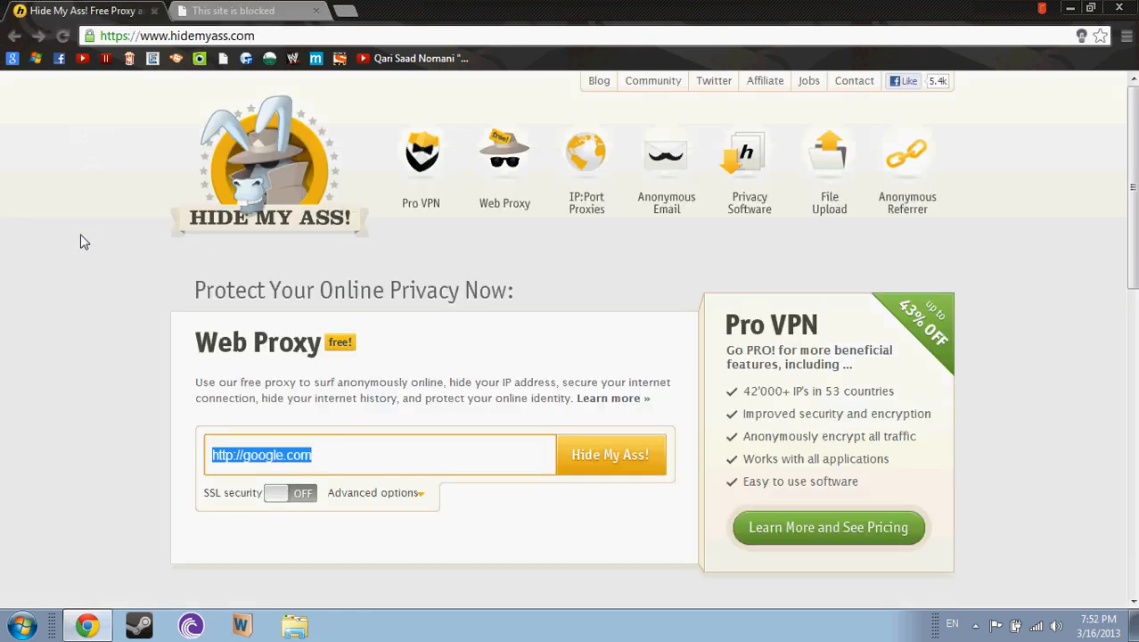
{"action": "mouse_move", "coordinate": [127, 115]}
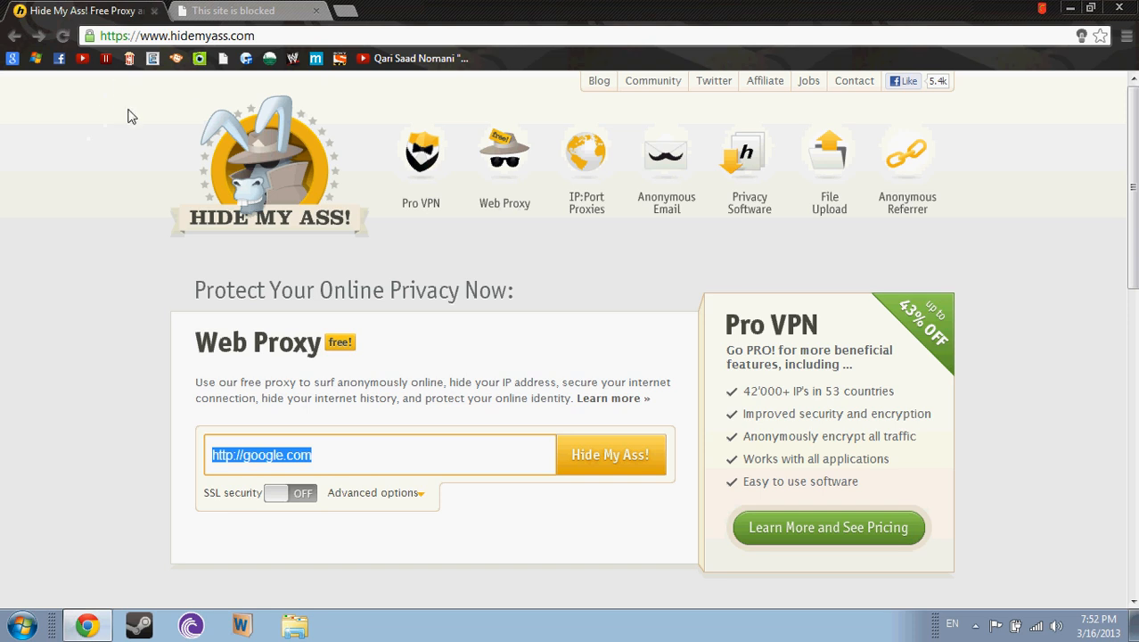
{"action": "mouse_move", "coordinate": [300, 318]}
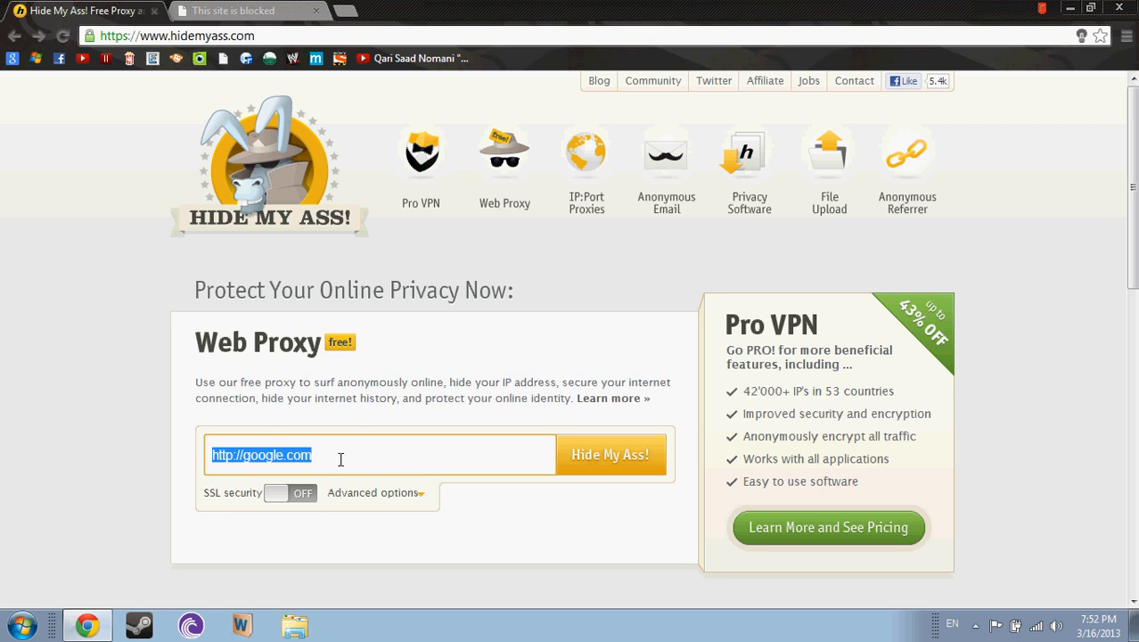
{"action": "type", "text": "w"}
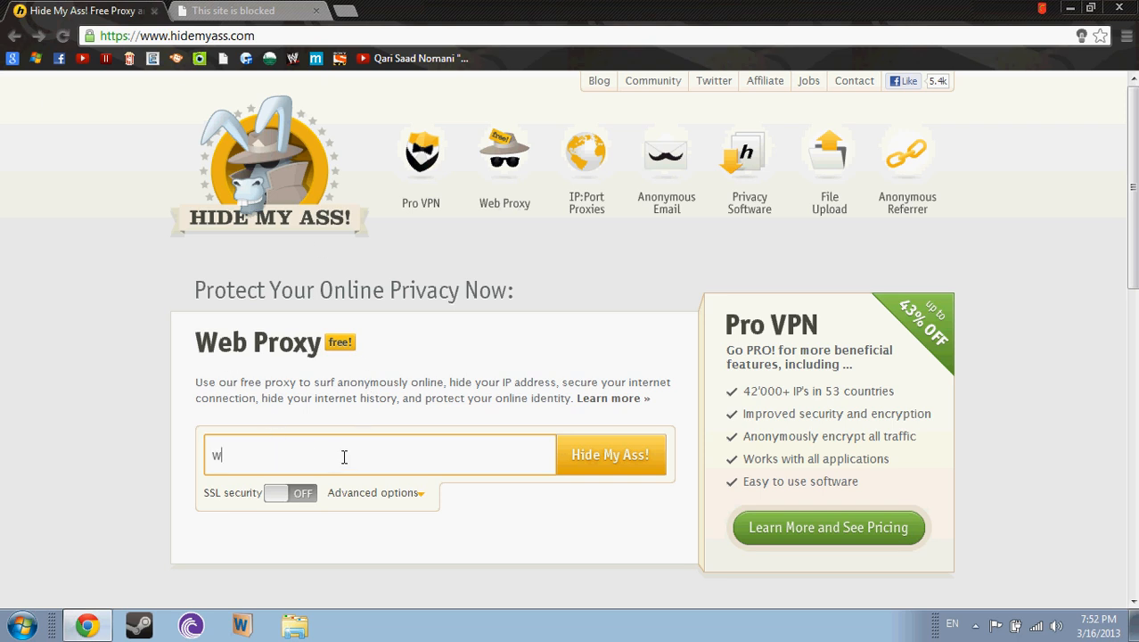
{"action": "type", "text": "s"}
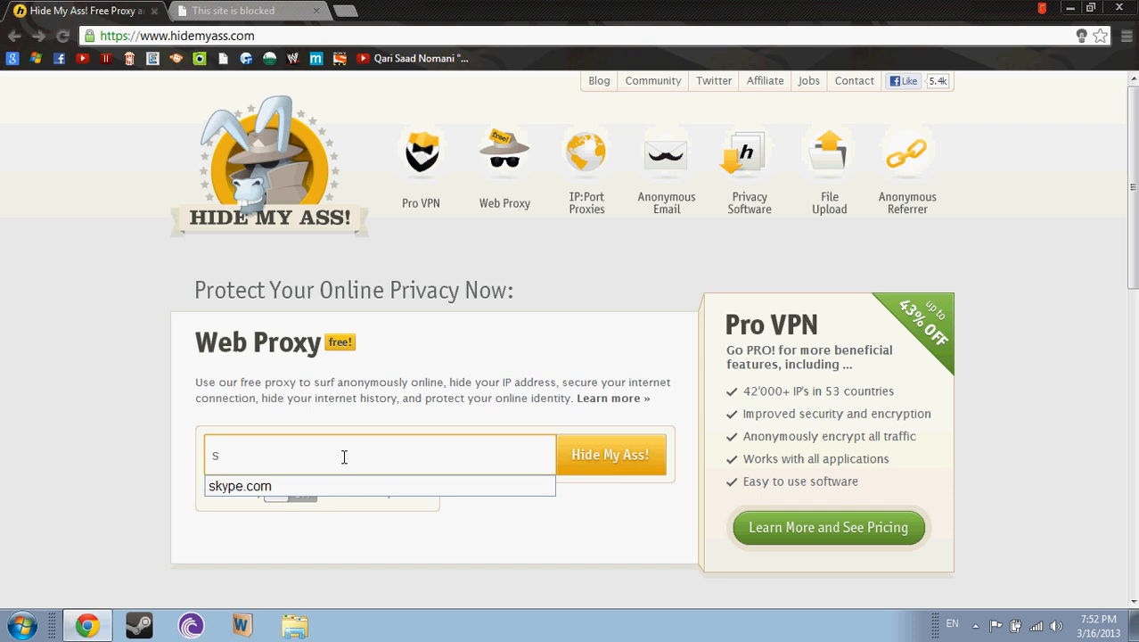
Step: Switch SSL security on and submit skype.com through the web proxy
{"action": "left_click", "coordinate": [239, 485]}
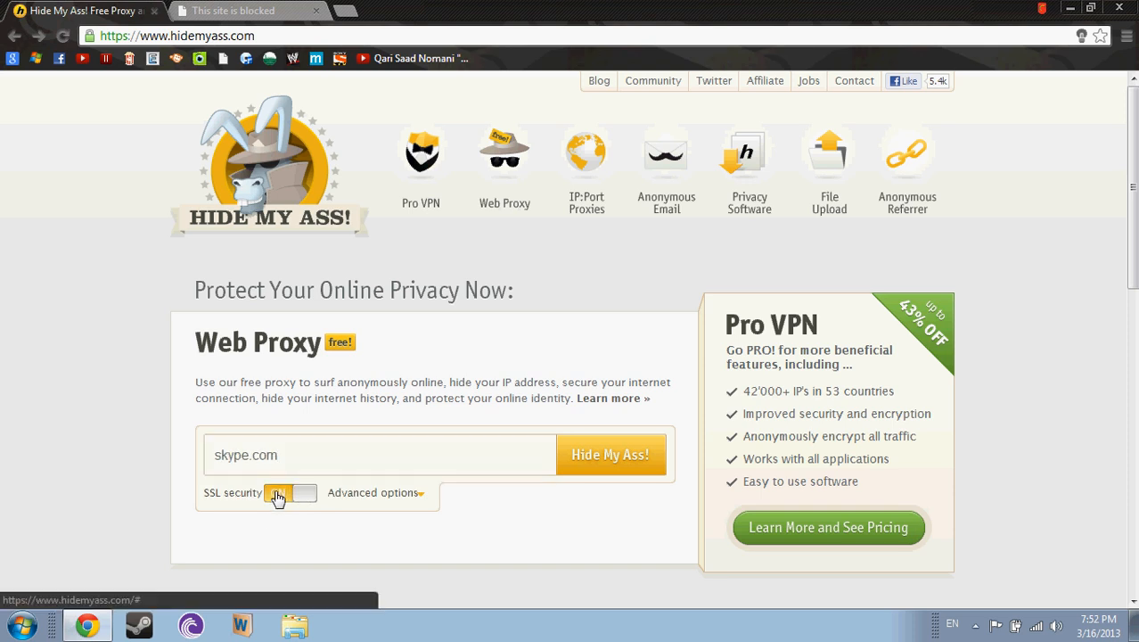
{"action": "left_click", "coordinate": [611, 455]}
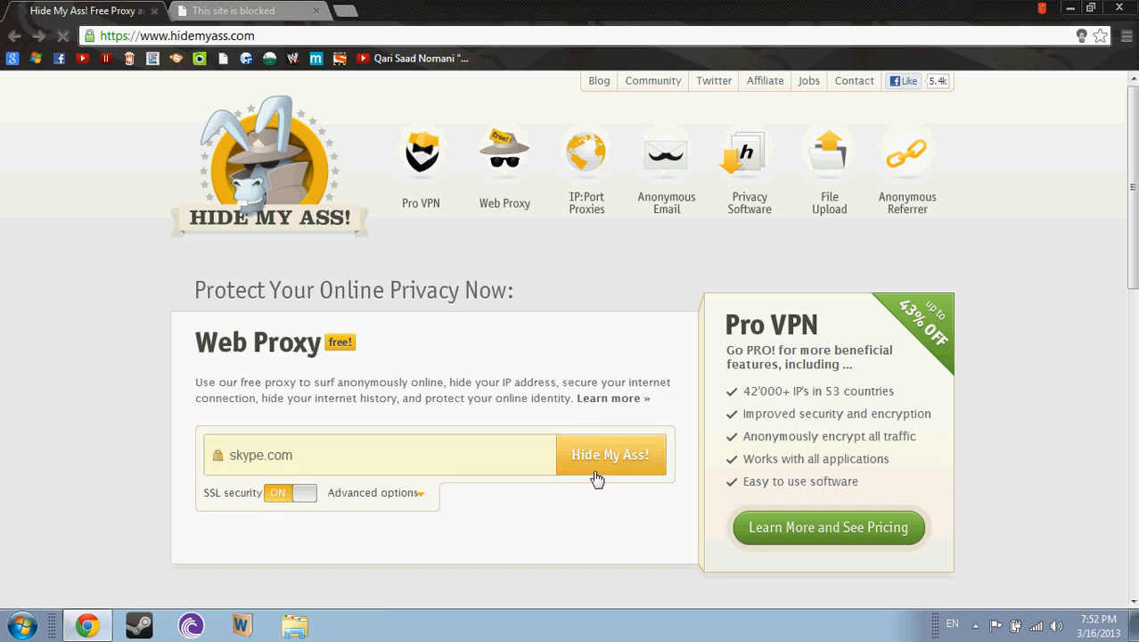
{"action": "left_click", "coordinate": [610, 455]}
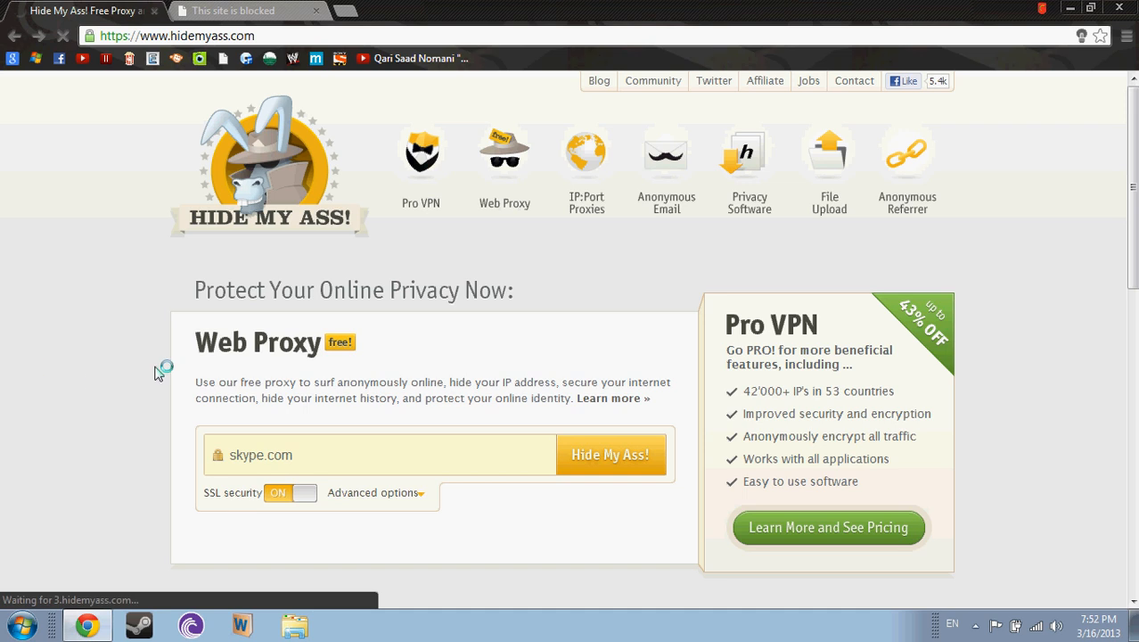
{"action": "mouse_move", "coordinate": [164, 370]}
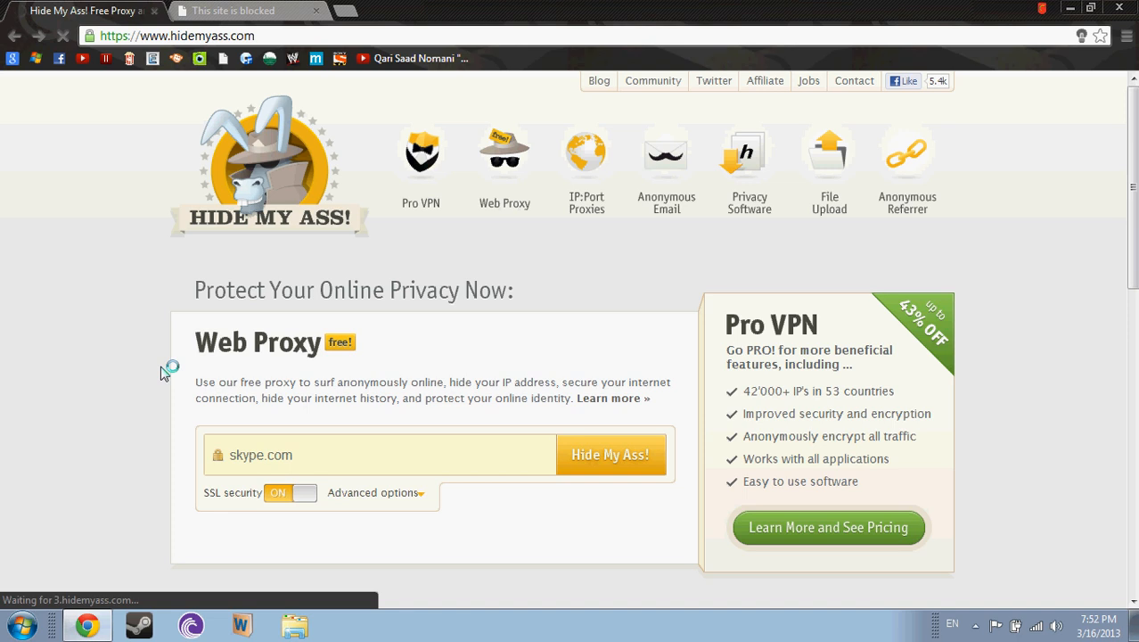
{"action": "left_click", "coordinate": [610, 455]}
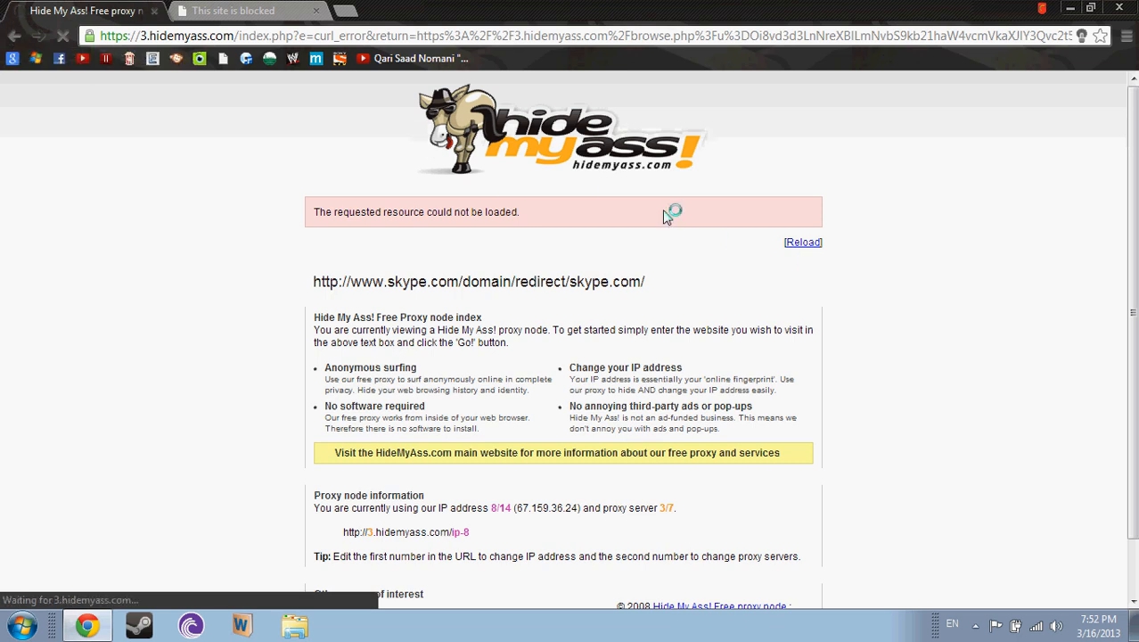
{"action": "mouse_move", "coordinate": [710, 327]}
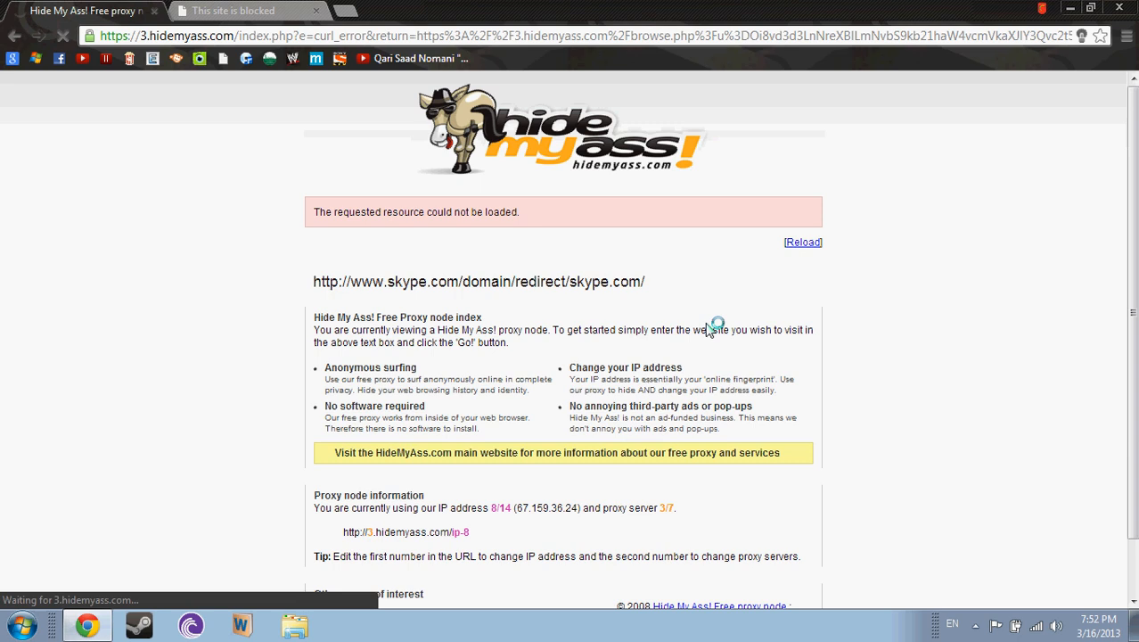
{"action": "left_click", "coordinate": [802, 241]}
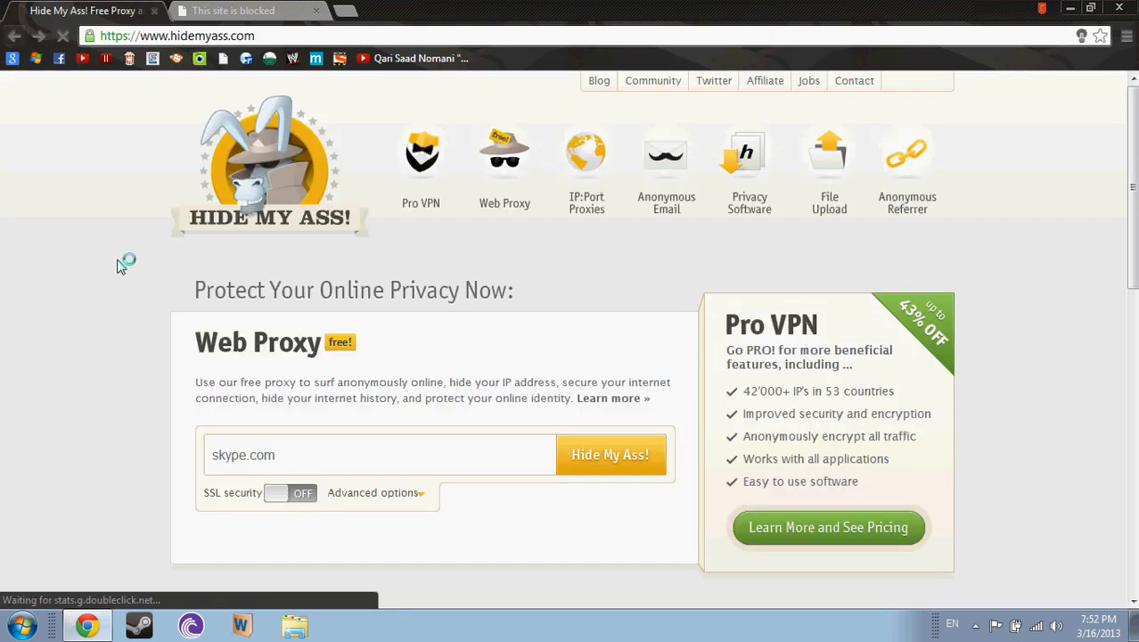
{"action": "left_click", "coordinate": [289, 492]}
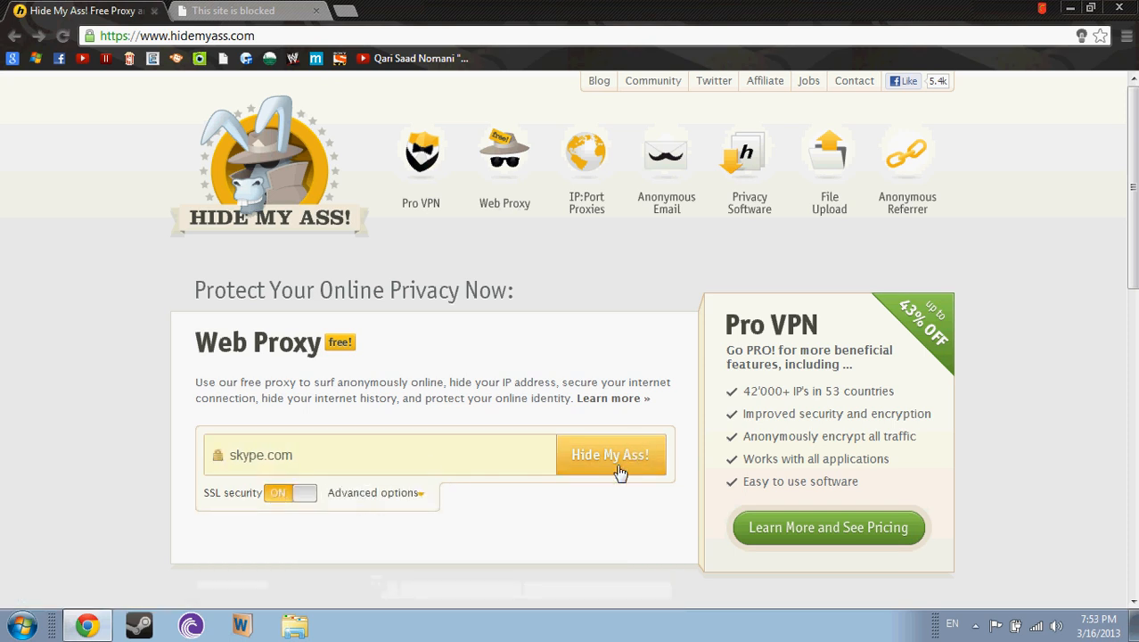
Step: Resubmit skype.com and check the proxy server under Advanced options
{"action": "left_click", "coordinate": [610, 455]}
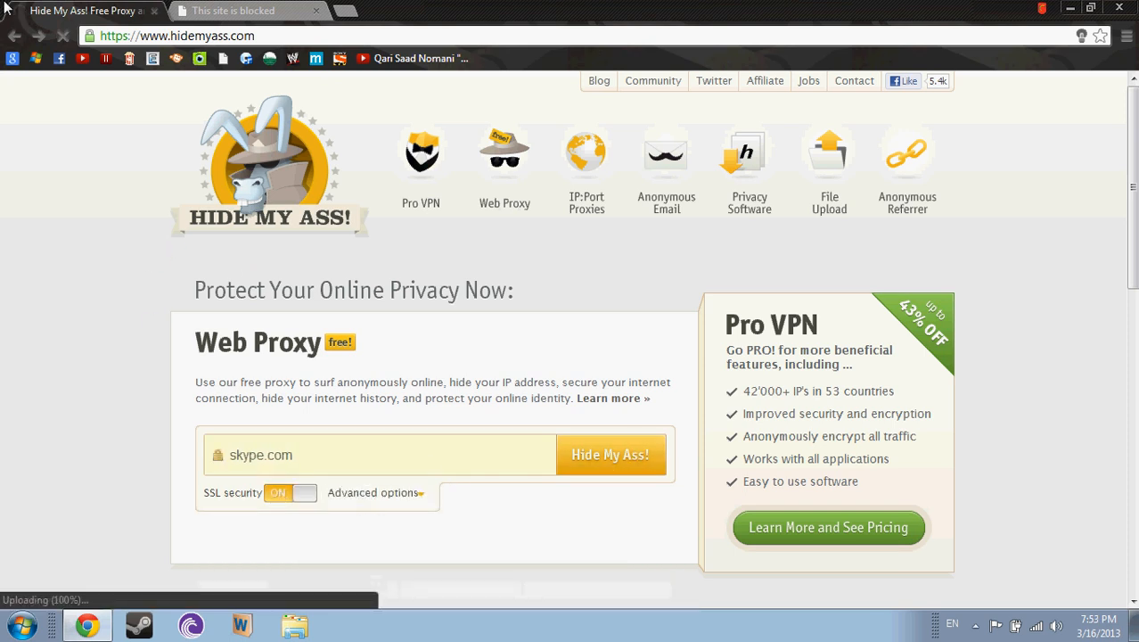
{"action": "left_click", "coordinate": [375, 491]}
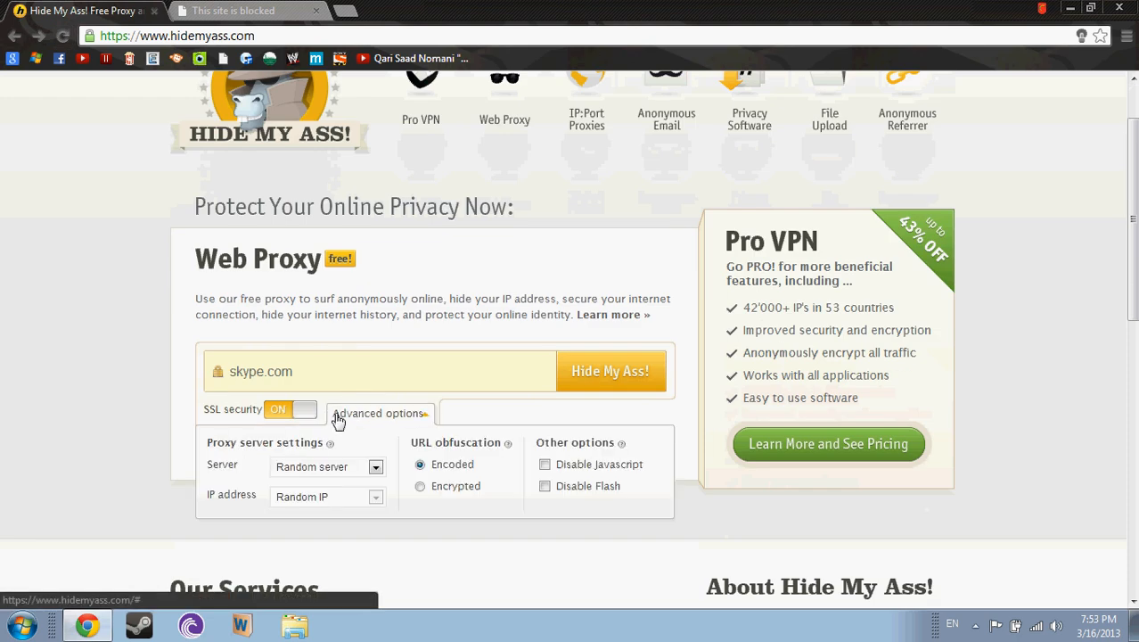
{"action": "left_click", "coordinate": [327, 466]}
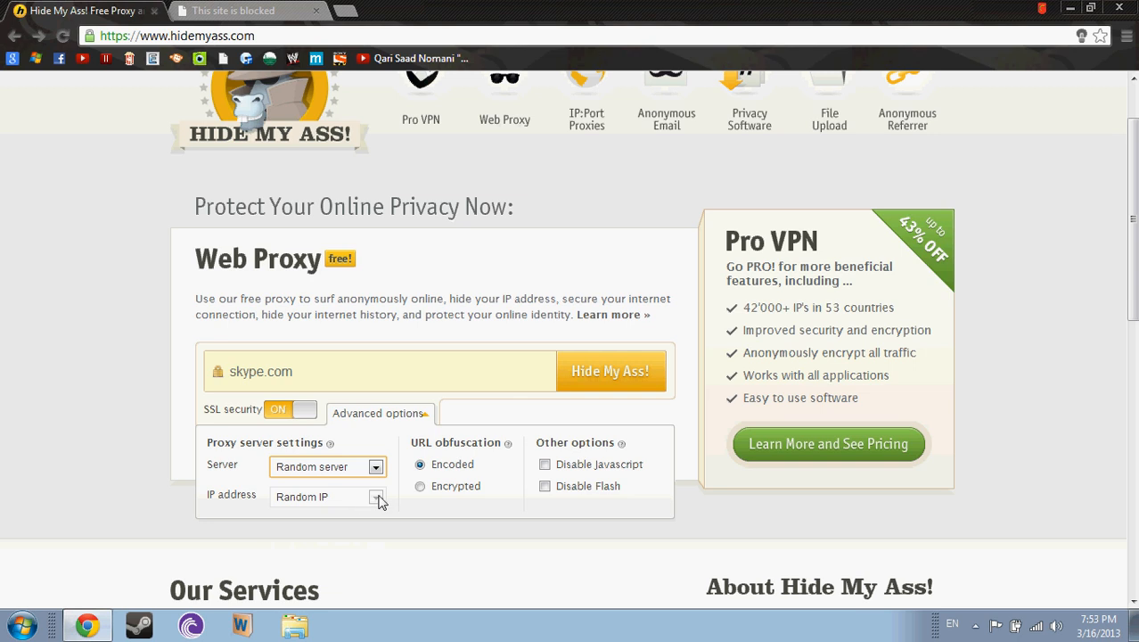
Step: Resubmit skype.com to the proxy several more times after errors
{"action": "left_click", "coordinate": [611, 370]}
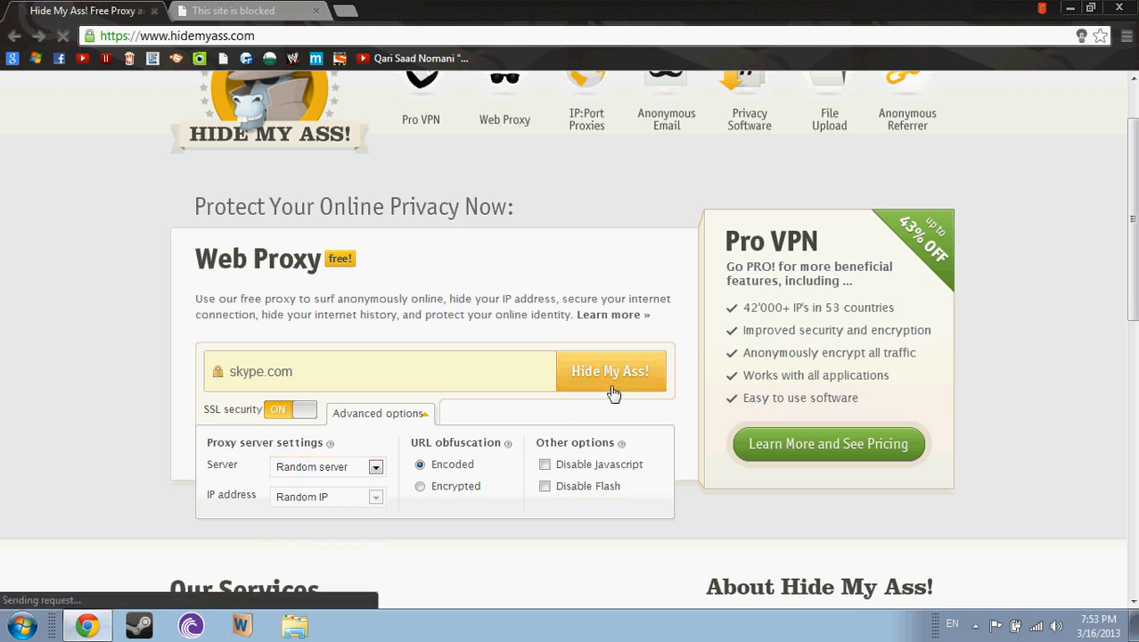
{"action": "left_click", "coordinate": [611, 371]}
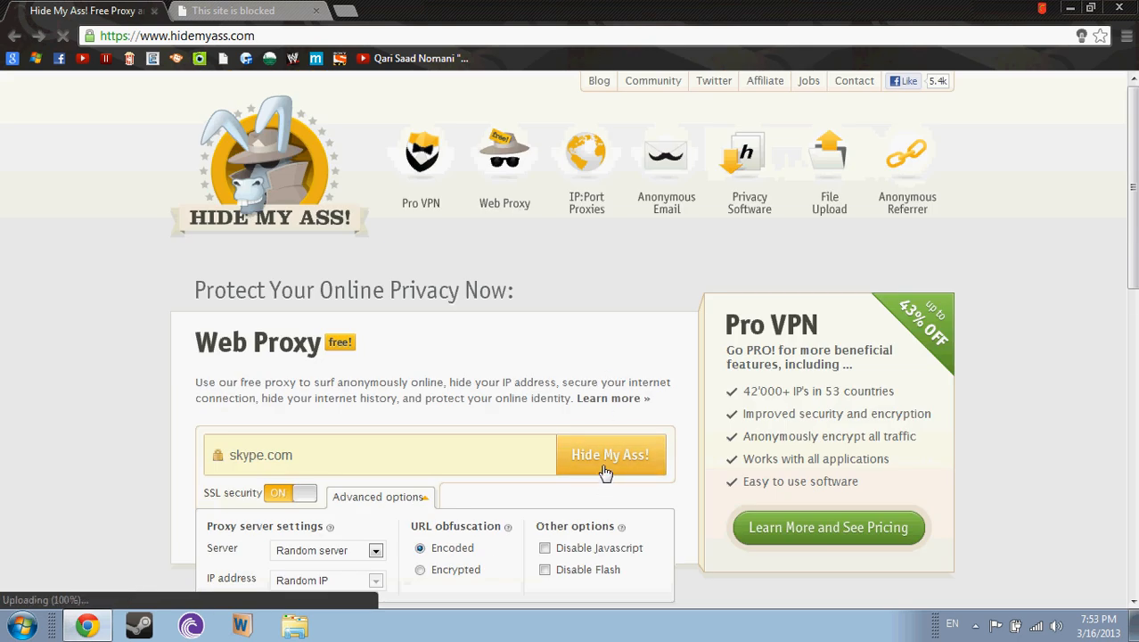
{"action": "left_click", "coordinate": [611, 454]}
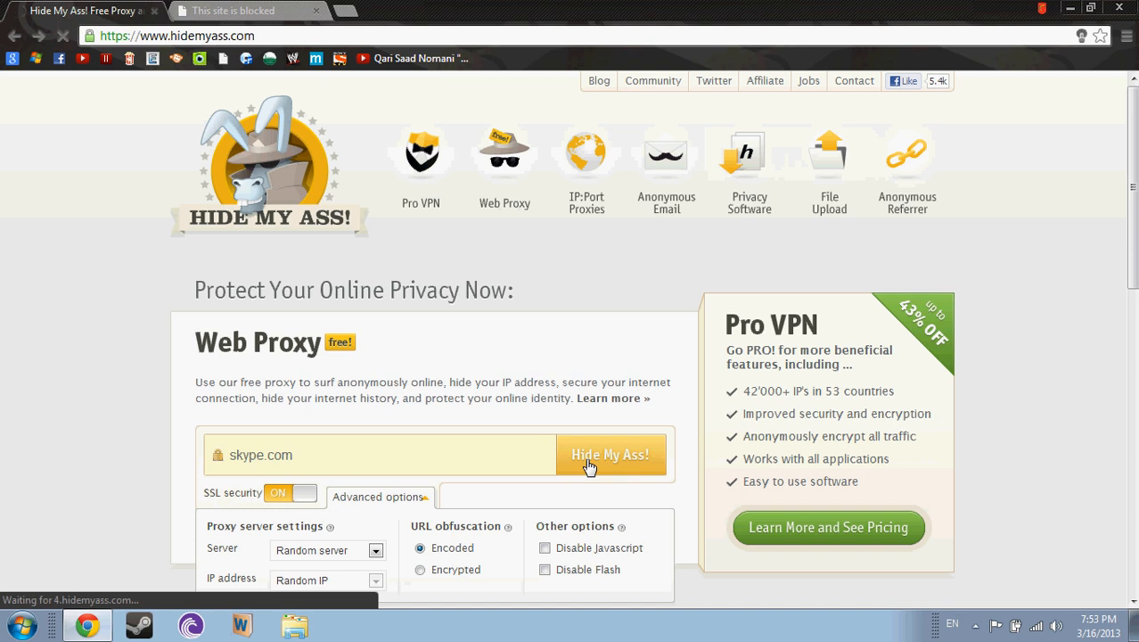
{"action": "left_click", "coordinate": [610, 455]}
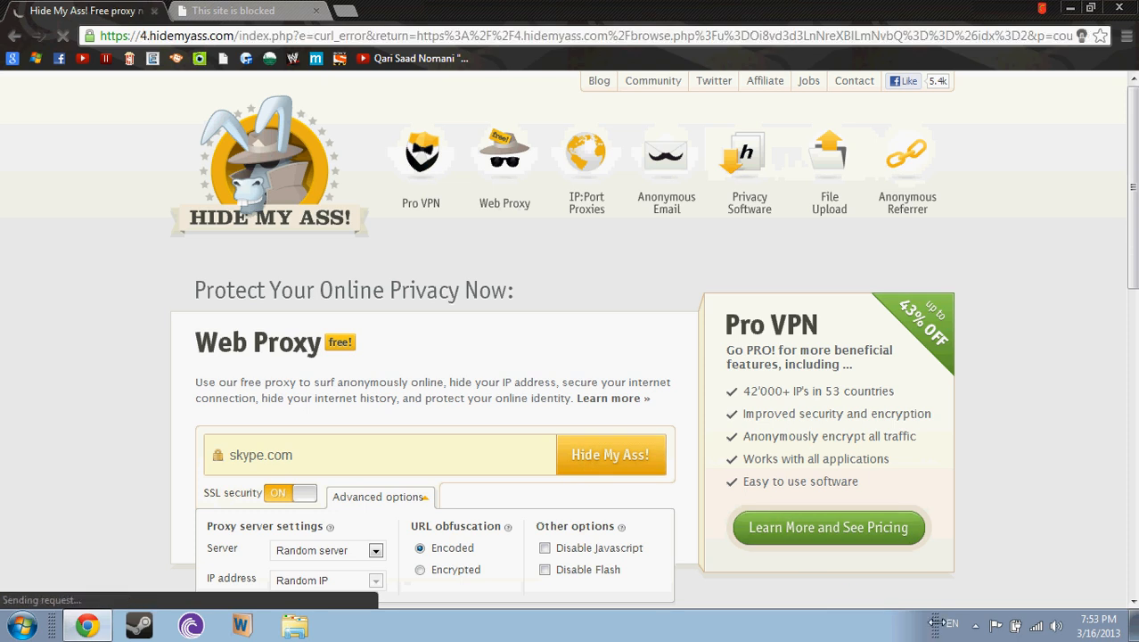
{"action": "left_click", "coordinate": [610, 454]}
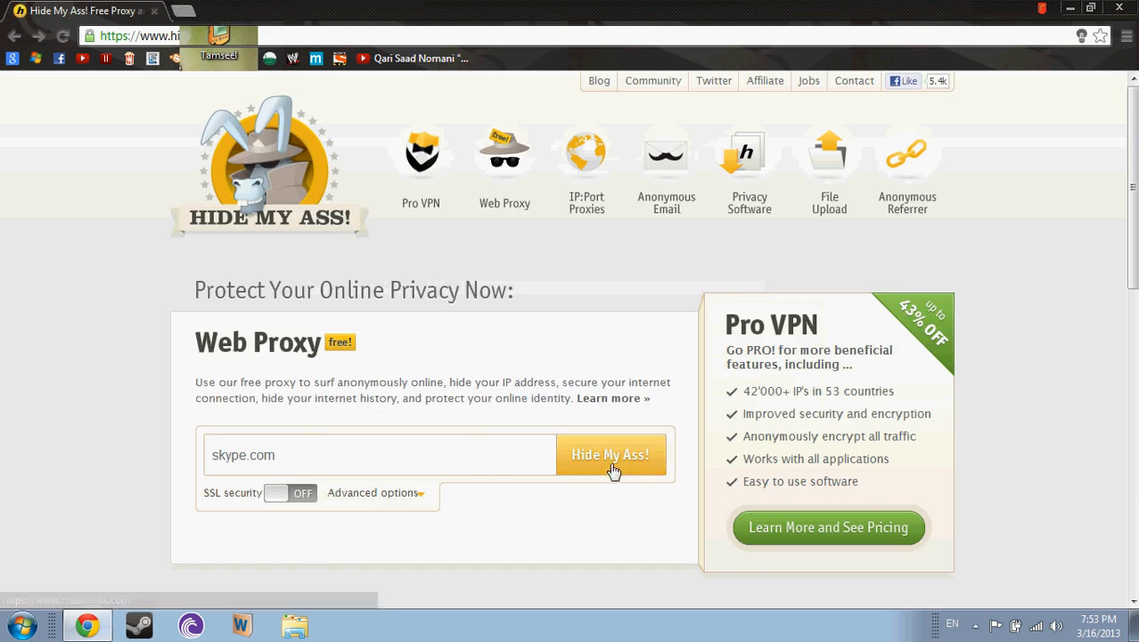
Step: Turn SSL security on and resubmit skype.com until skype.com/en loads through the proxy
{"action": "left_click", "coordinate": [290, 493]}
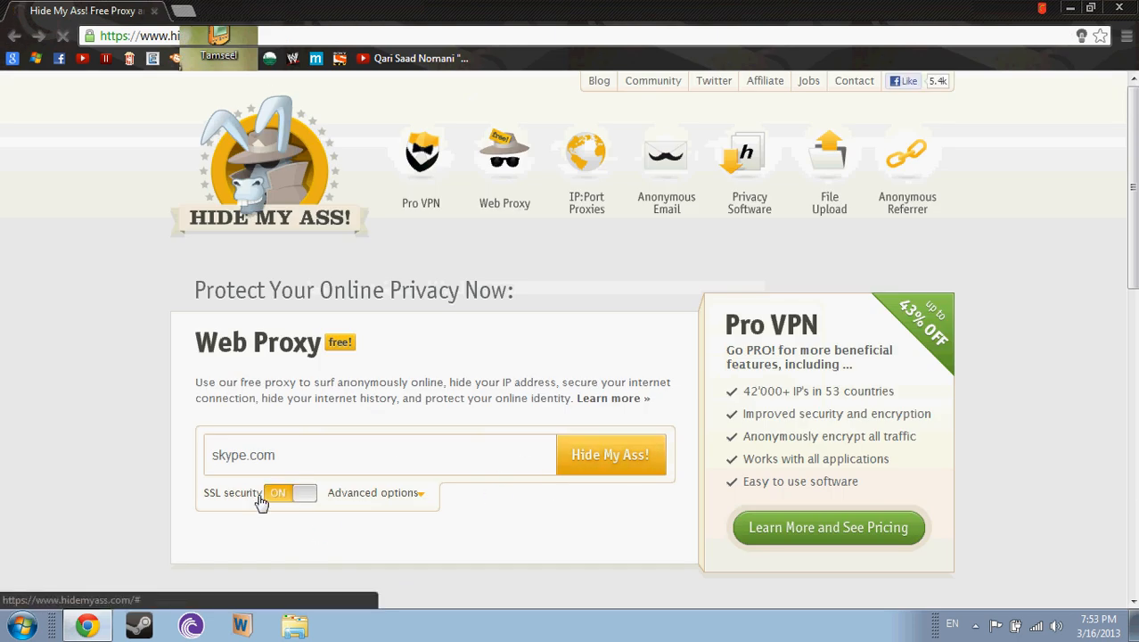
{"action": "left_click", "coordinate": [611, 454]}
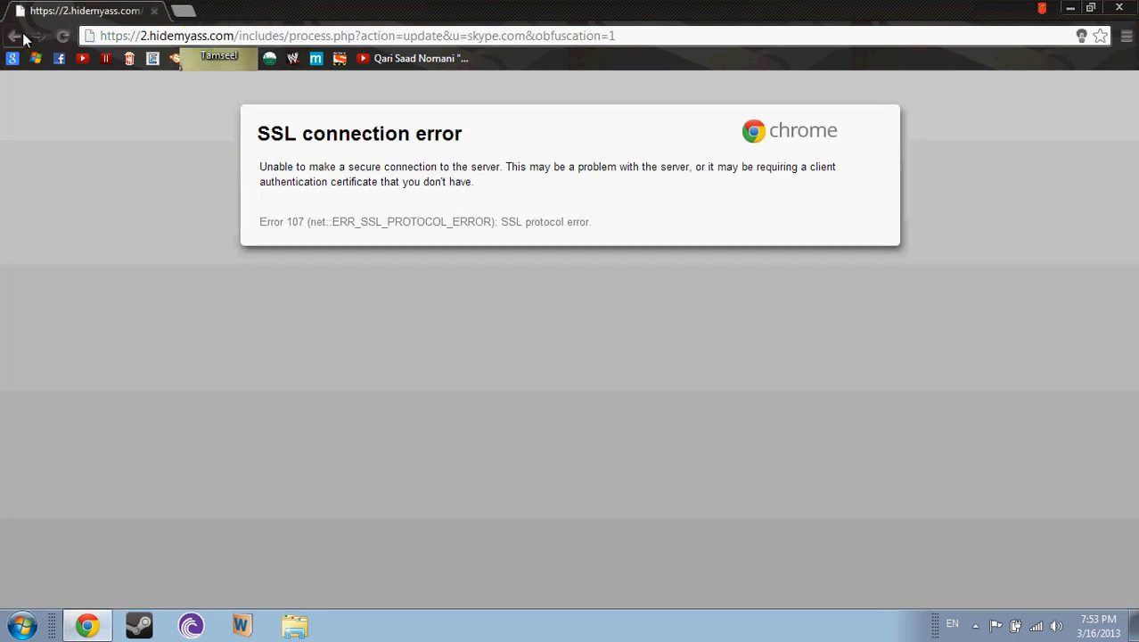
{"action": "left_click", "coordinate": [15, 36]}
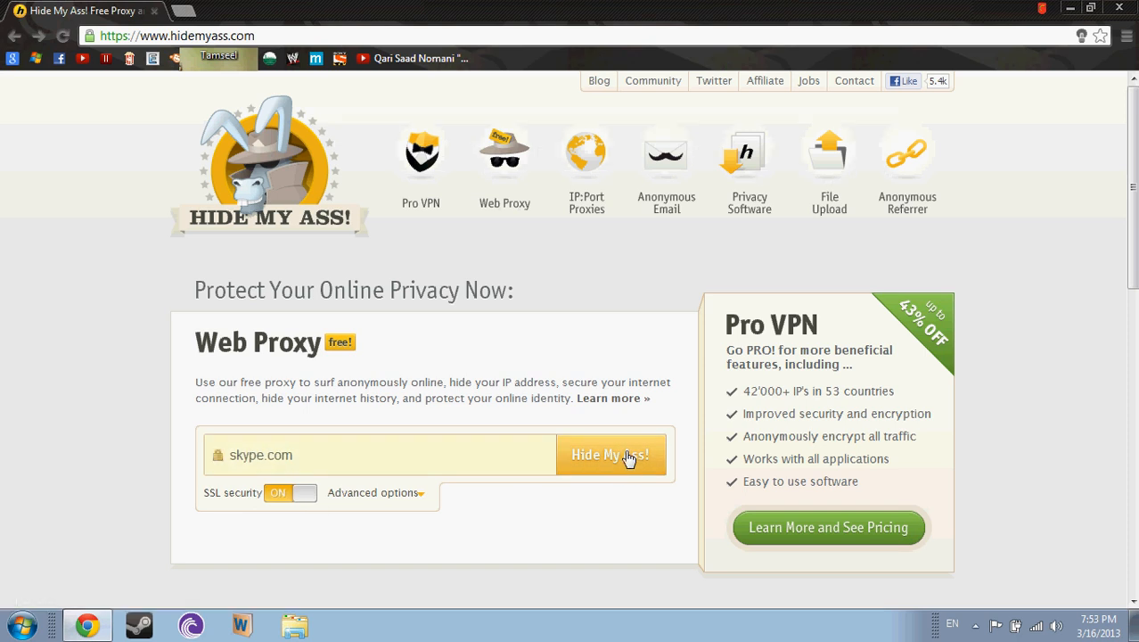
{"action": "left_click", "coordinate": [610, 454]}
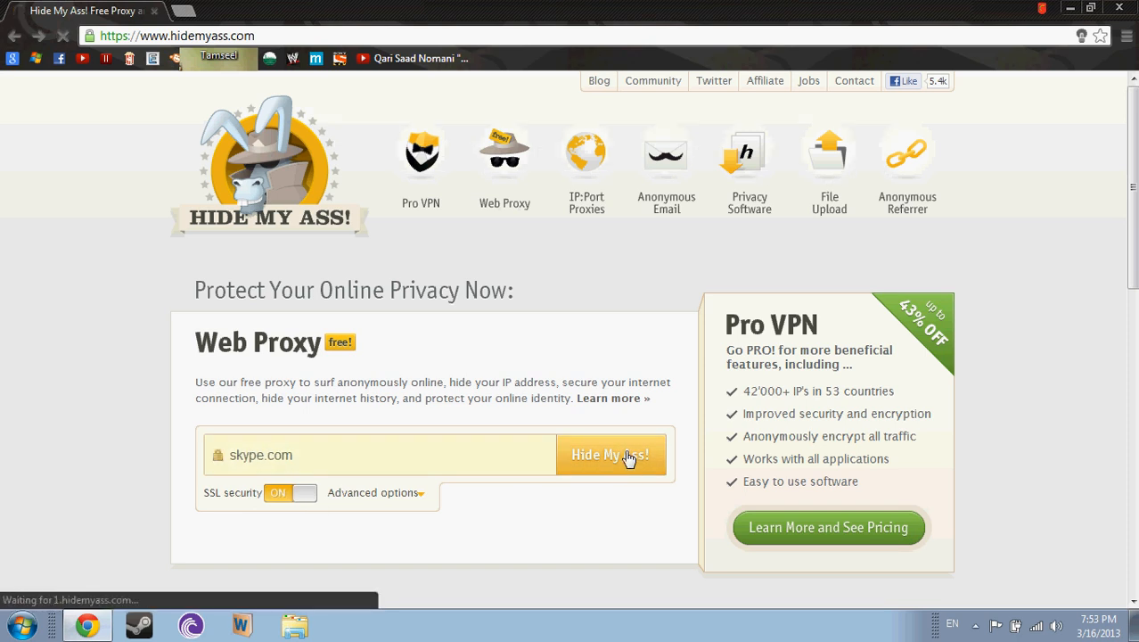
{"action": "mouse_move", "coordinate": [205, 96]}
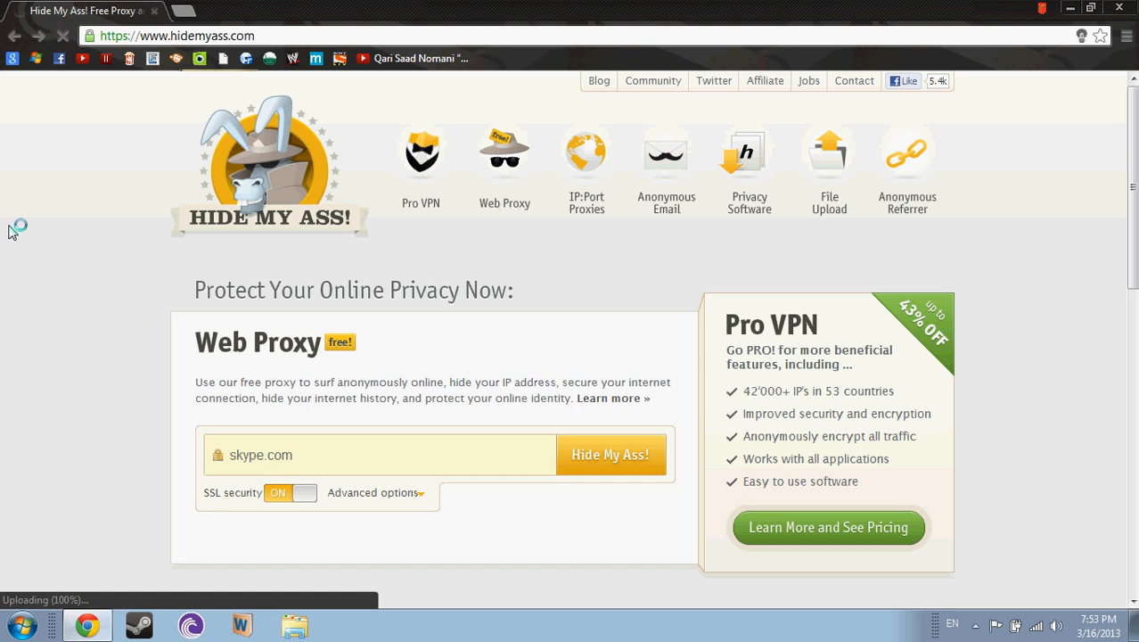
{"action": "mouse_move", "coordinate": [129, 570]}
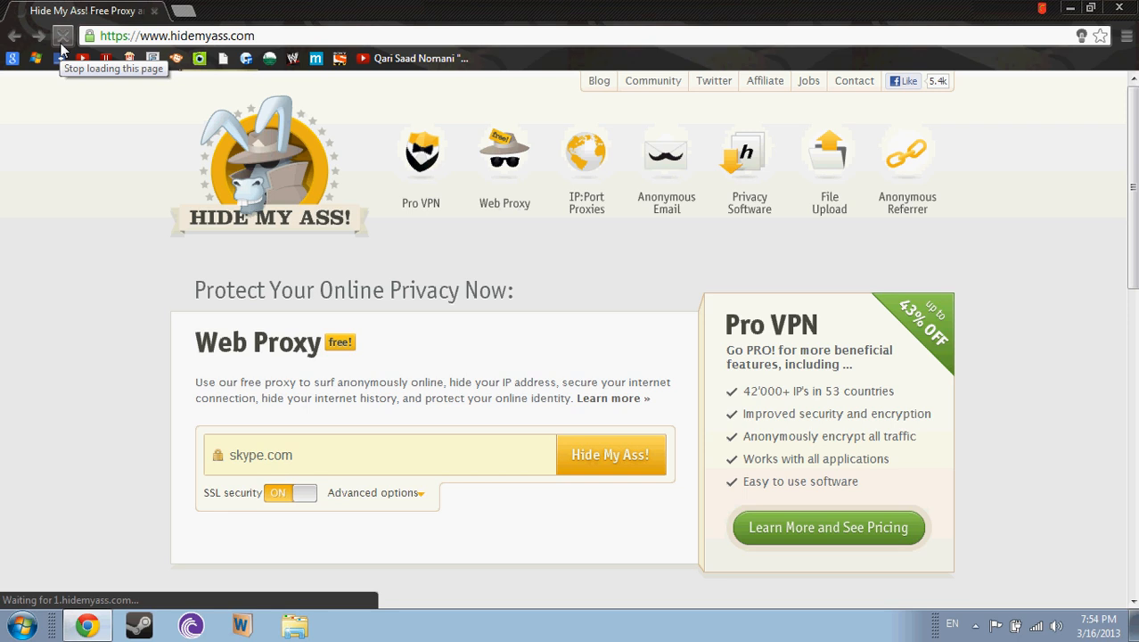
{"action": "left_click", "coordinate": [610, 454]}
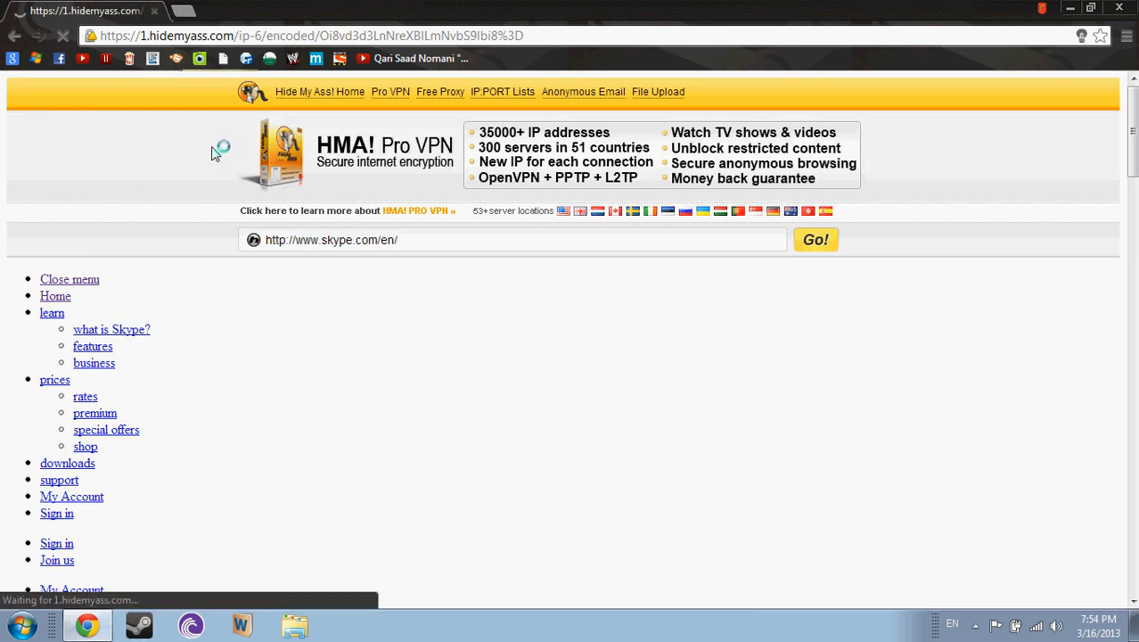
{"action": "mouse_move", "coordinate": [161, 171]}
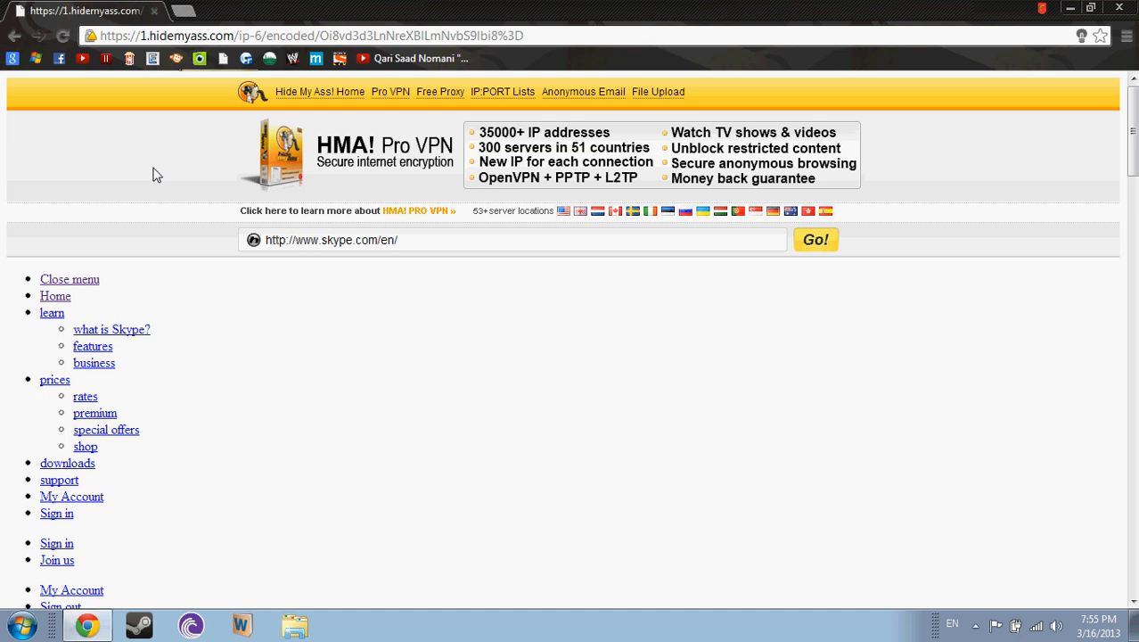
Step: Scroll down Skype's downloads page to the Skype for Windows desktop section
{"action": "scroll", "scroll_direction": "down", "scroll_amount": 3}
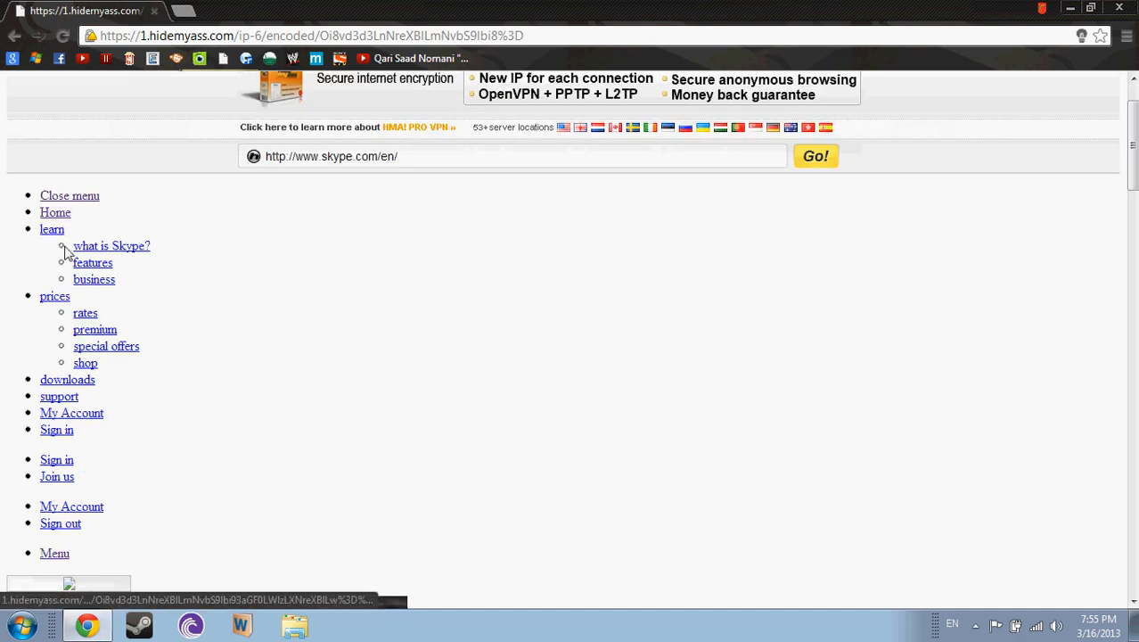
{"action": "scroll", "scroll_direction": "down", "scroll_amount": 3}
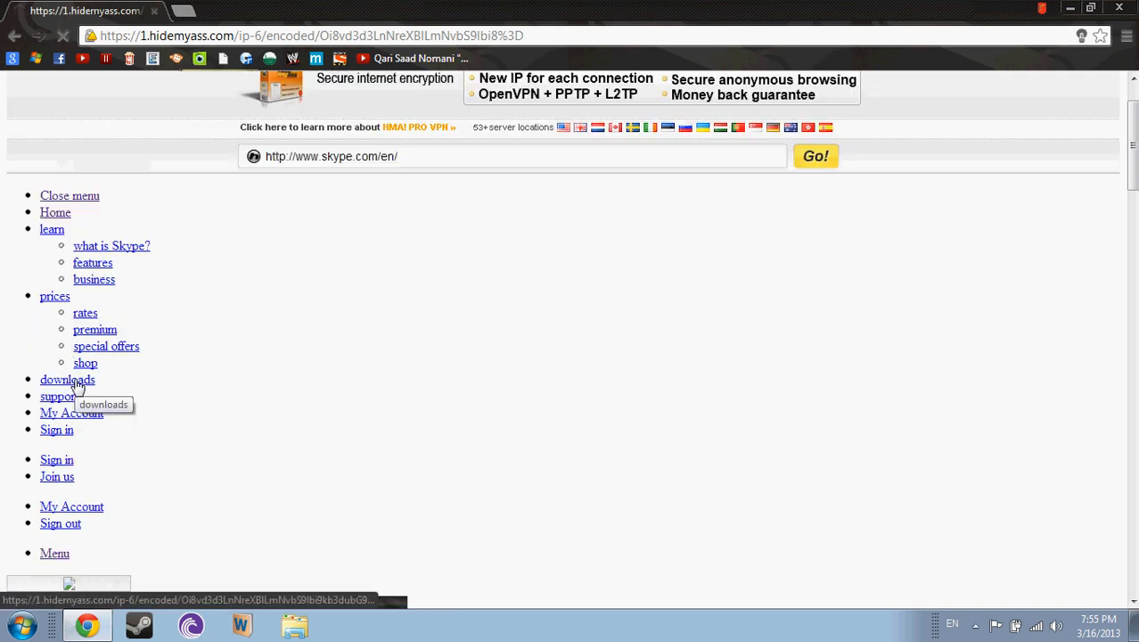
{"action": "scroll", "scroll_direction": "down", "scroll_amount": 3}
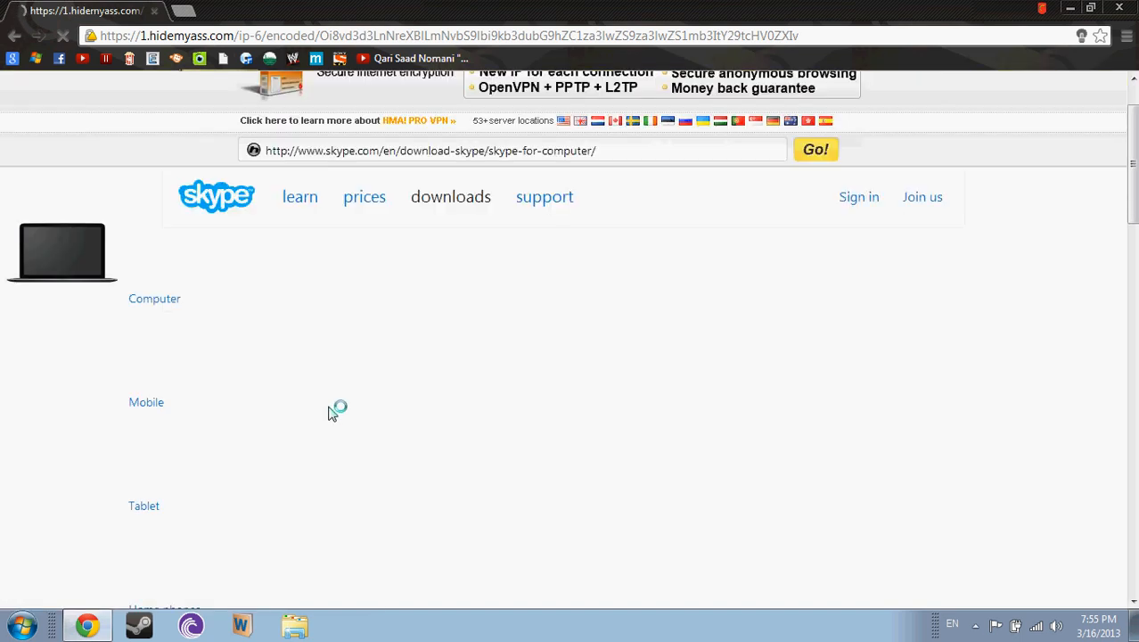
{"action": "scroll", "scroll_direction": "down", "scroll_amount": 3}
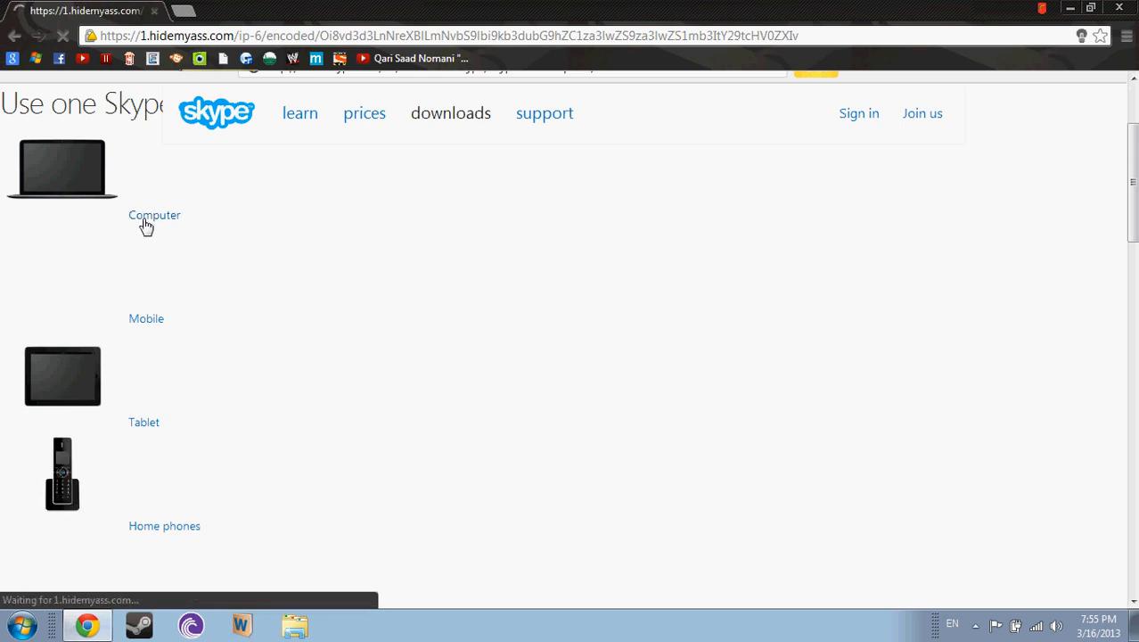
{"action": "scroll", "scroll_direction": "down", "scroll_amount": 3}
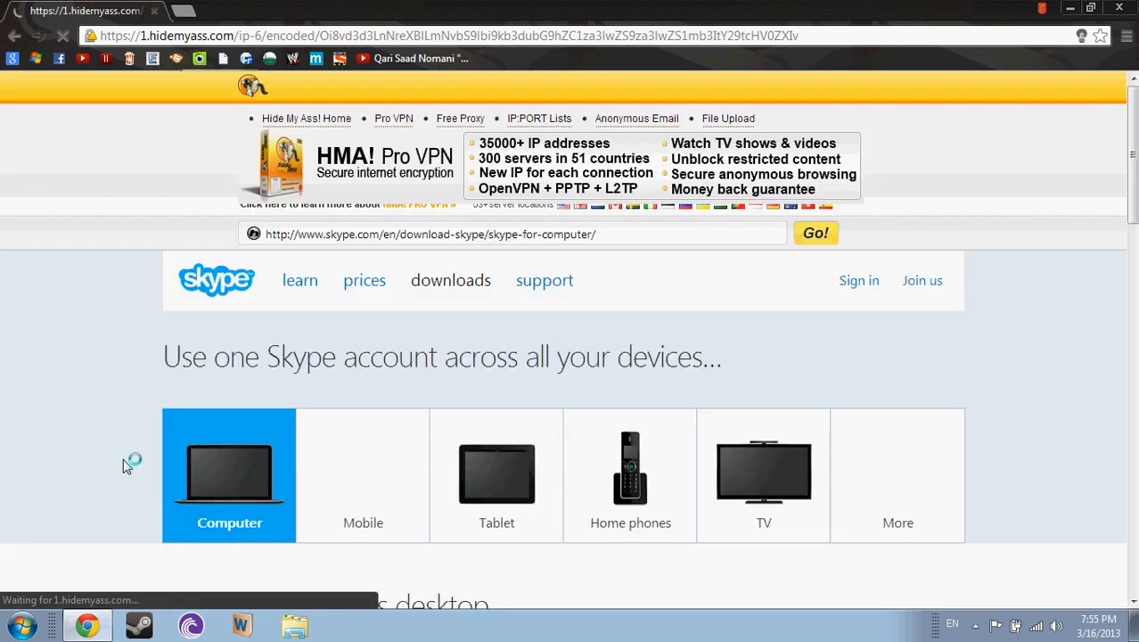
{"action": "scroll", "scroll_direction": "down", "scroll_amount": 3}
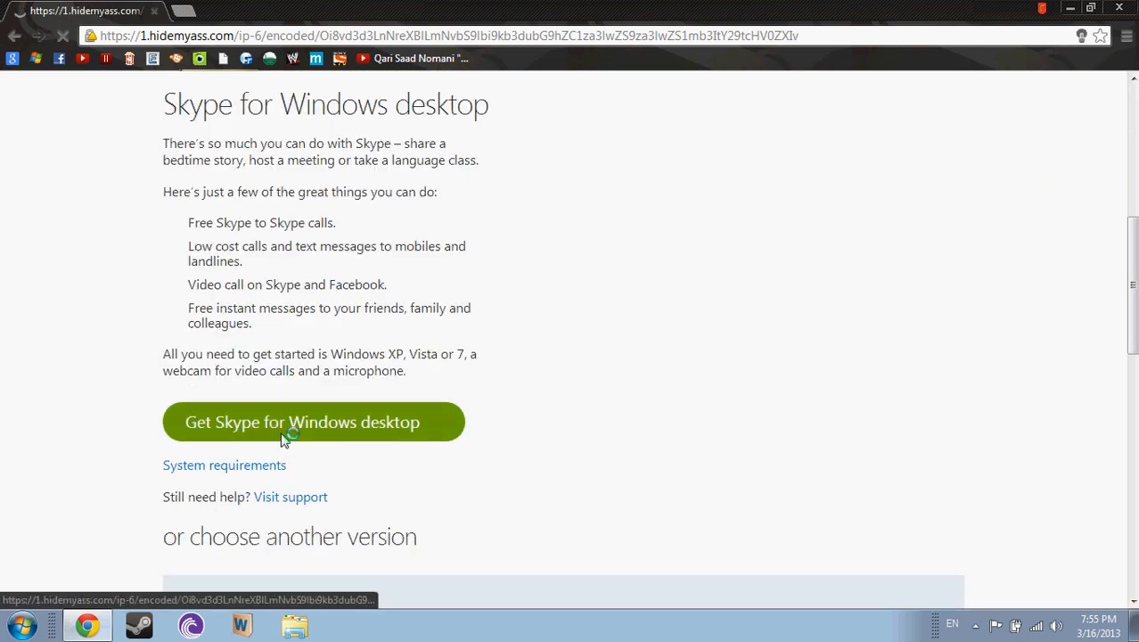
{"action": "left_click", "coordinate": [313, 422]}
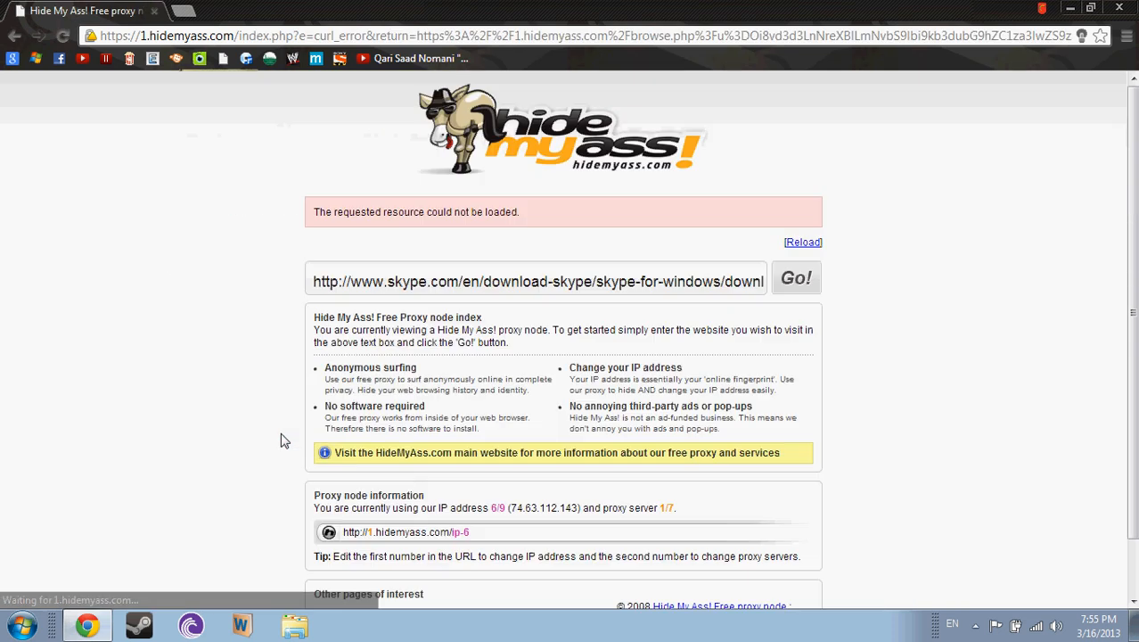
{"action": "scroll", "scroll_direction": "down", "scroll_amount": 3}
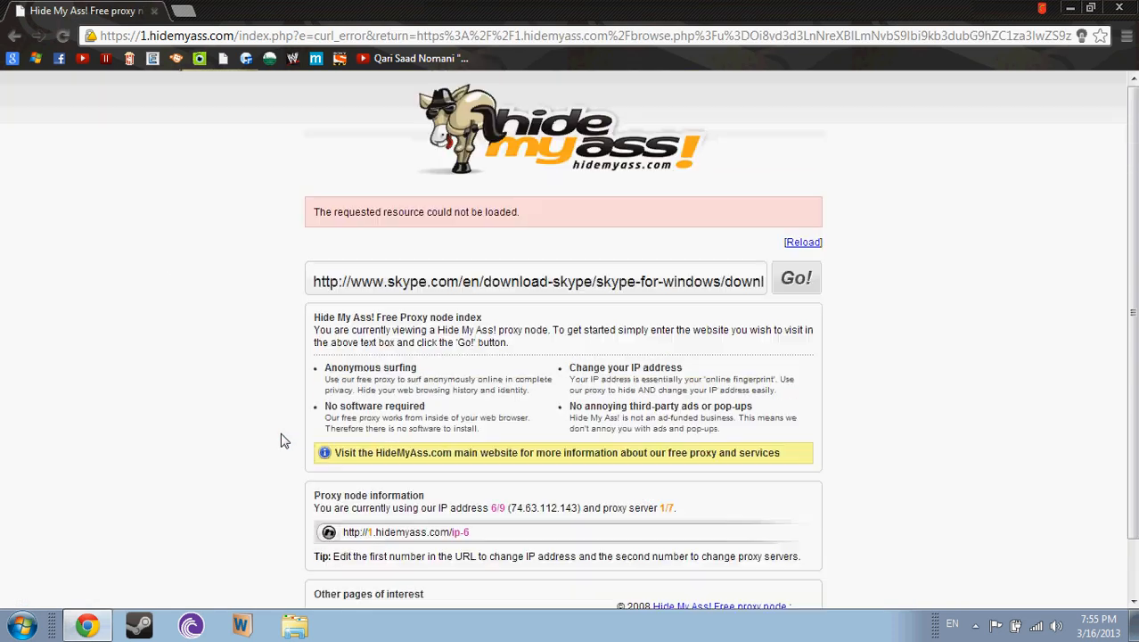
{"action": "scroll", "scroll_direction": "down", "scroll_amount": 3}
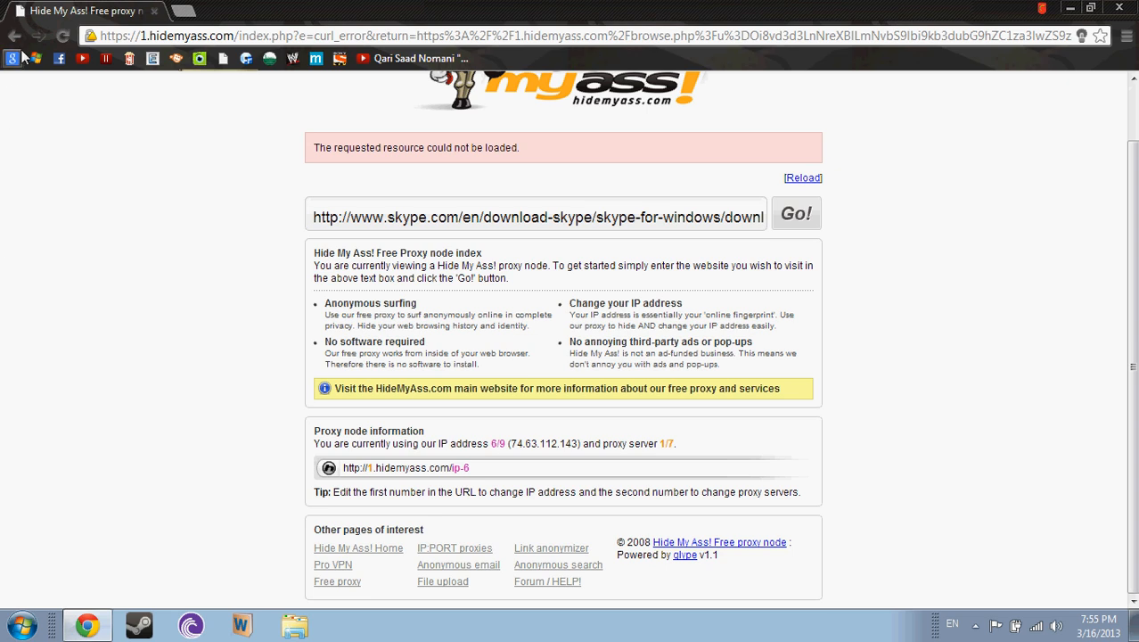
{"action": "left_click", "coordinate": [794, 213]}
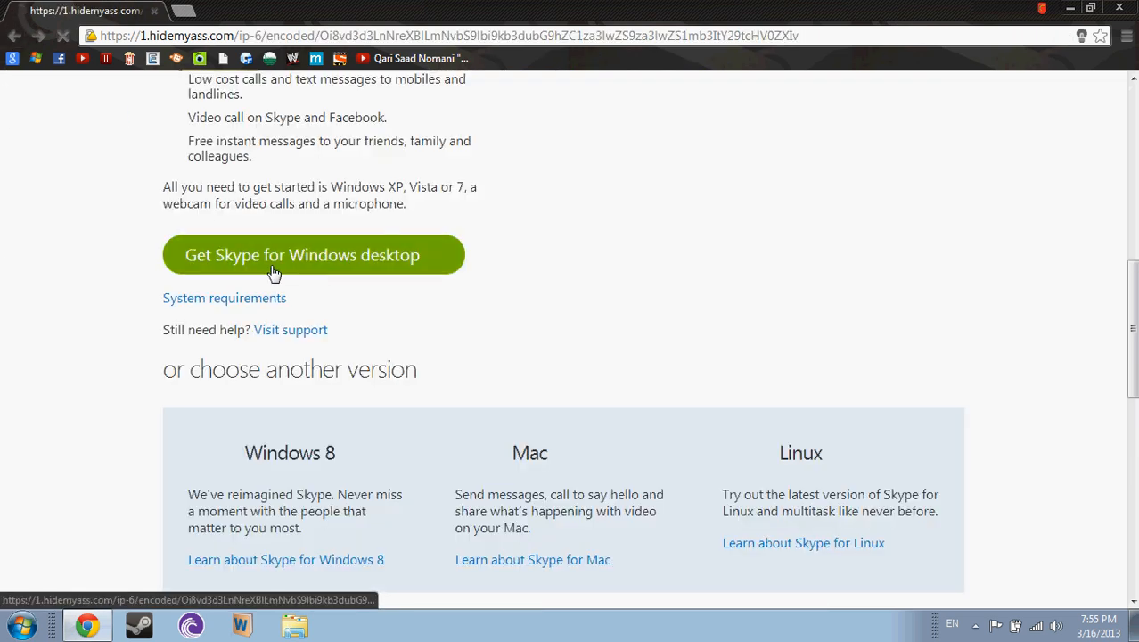
{"action": "left_click", "coordinate": [302, 254]}
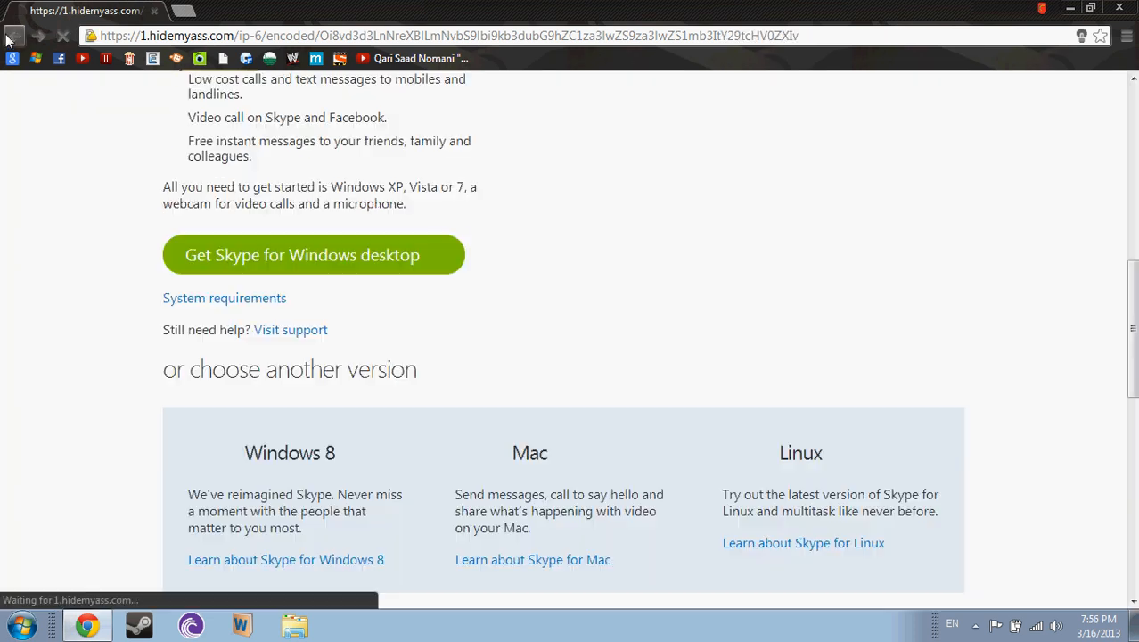
{"action": "left_click", "coordinate": [312, 255]}
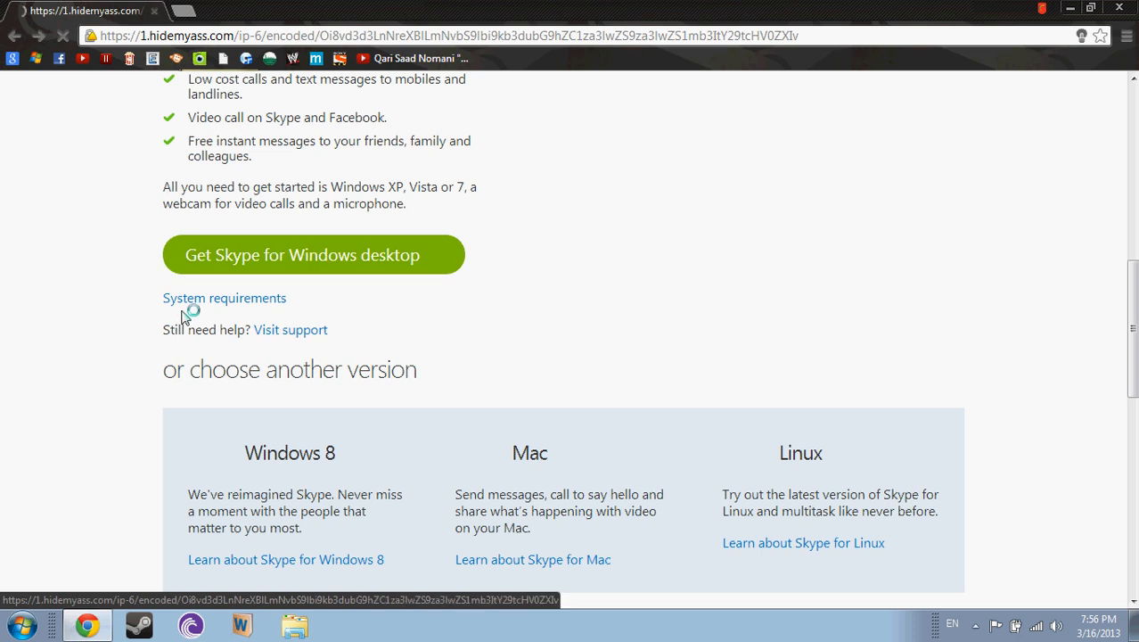
Step: Request the Skype for Windows desktop download and scroll the thank-you page
{"action": "left_click", "coordinate": [313, 255]}
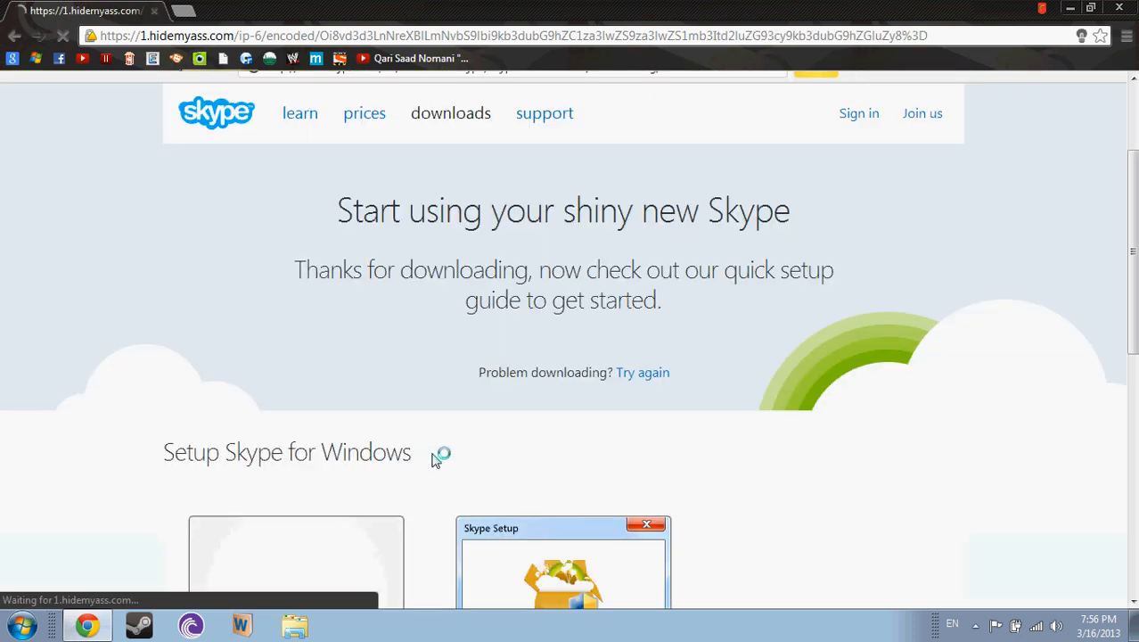
{"action": "scroll", "scroll_direction": "down", "scroll_amount": 3}
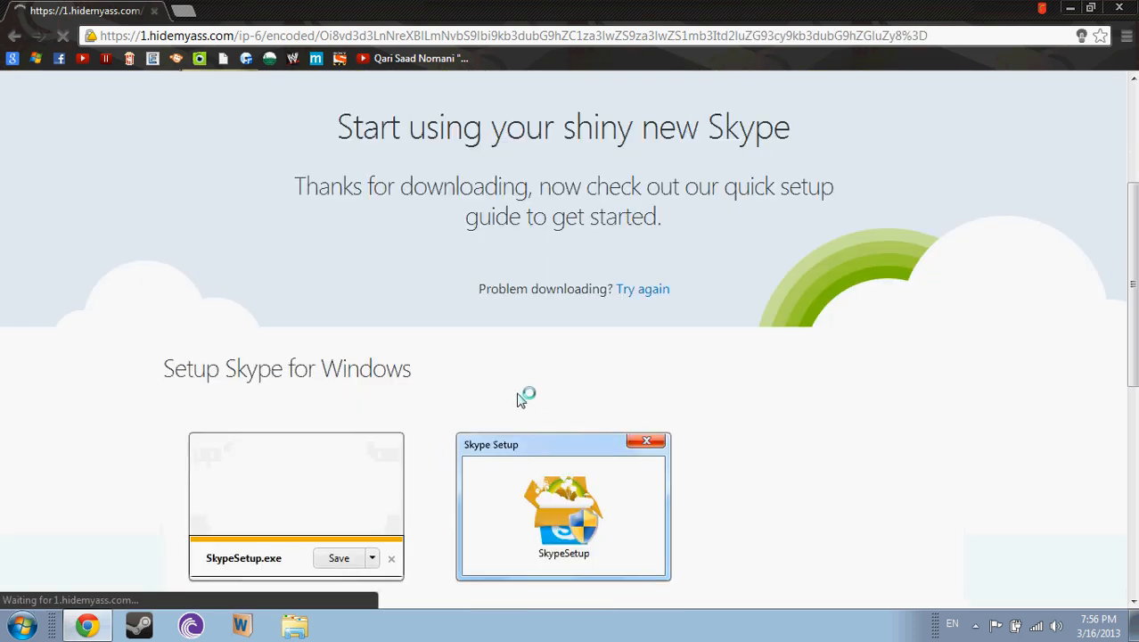
{"action": "scroll", "scroll_direction": "down", "scroll_amount": 3}
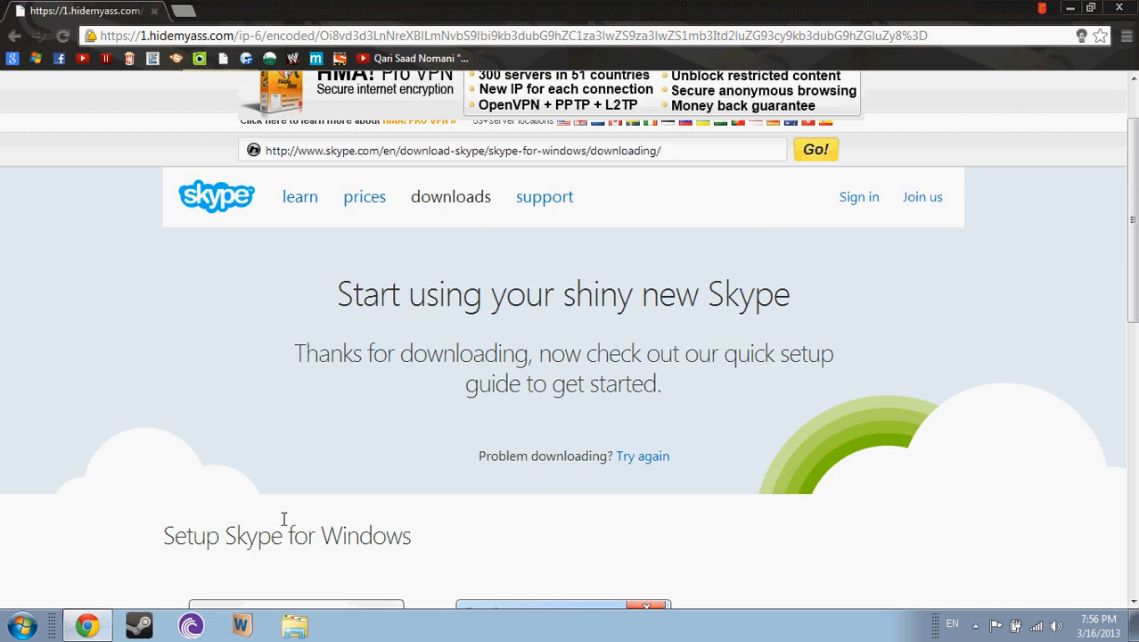
Step: Try the download link and return to the thank-you page after each proxy error
{"action": "left_click", "coordinate": [642, 456]}
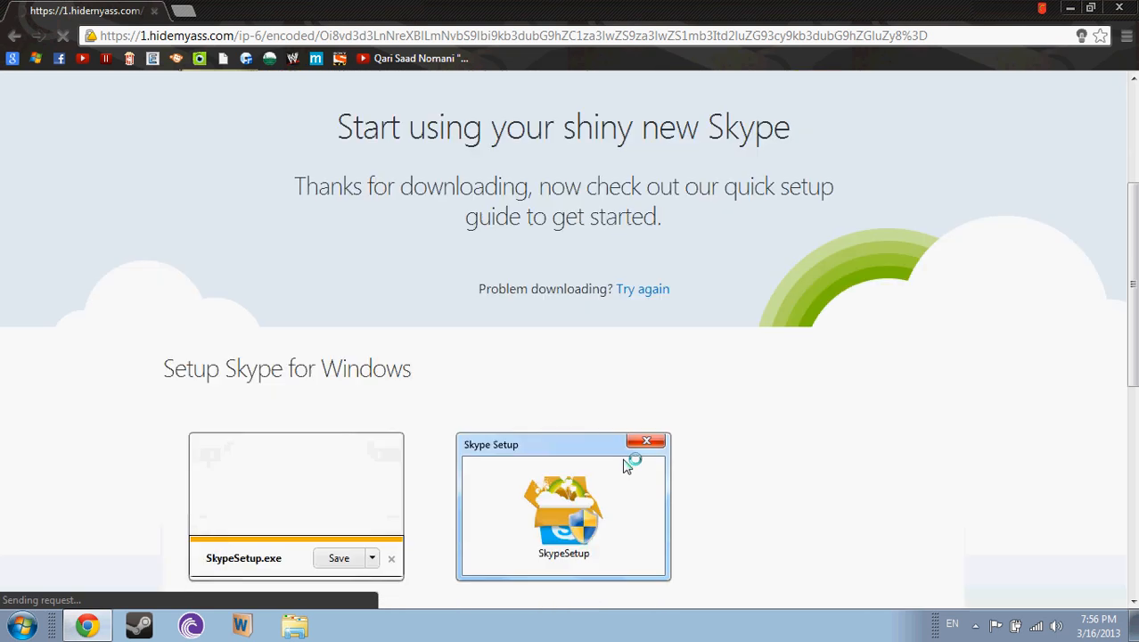
{"action": "scroll", "scroll_direction": "down", "scroll_amount": 3}
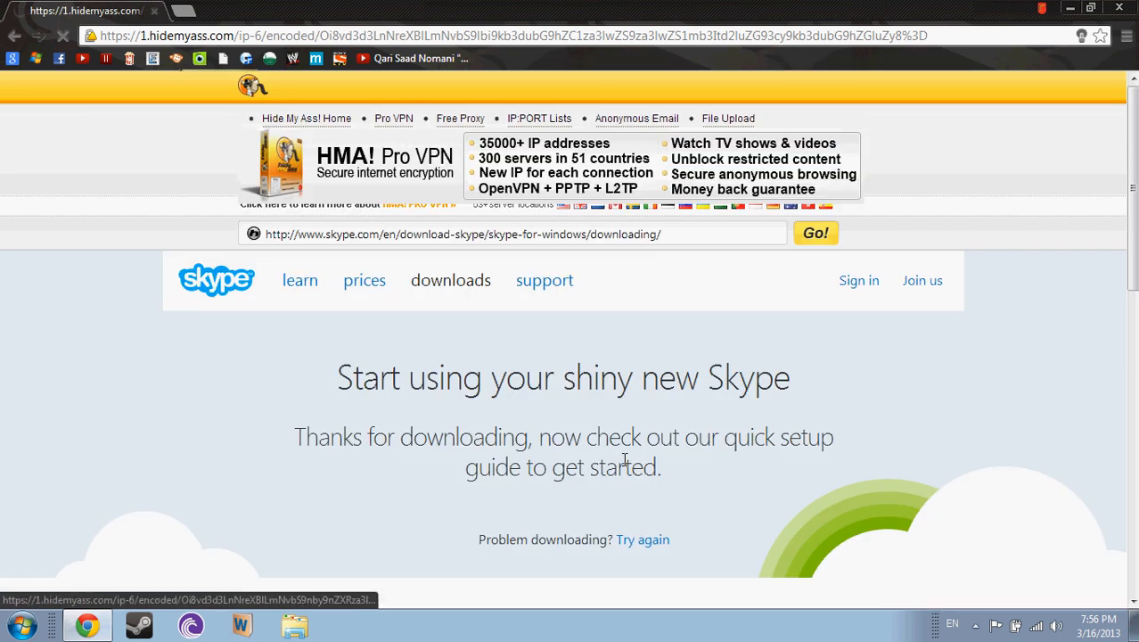
{"action": "scroll", "scroll_direction": "down", "scroll_amount": 3}
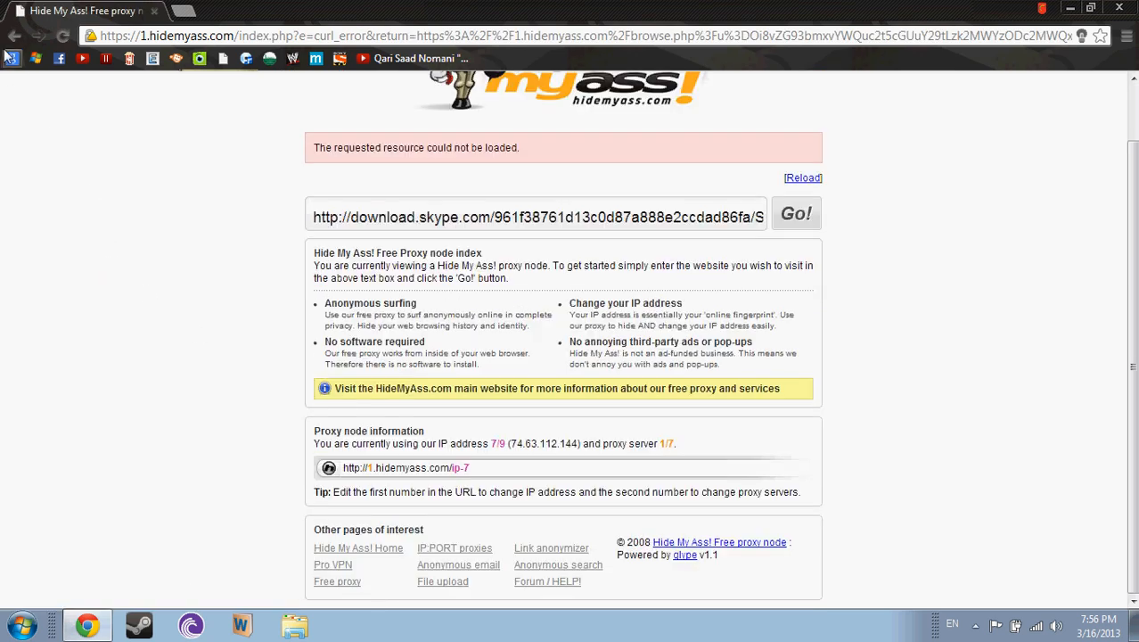
{"action": "left_click", "coordinate": [795, 213]}
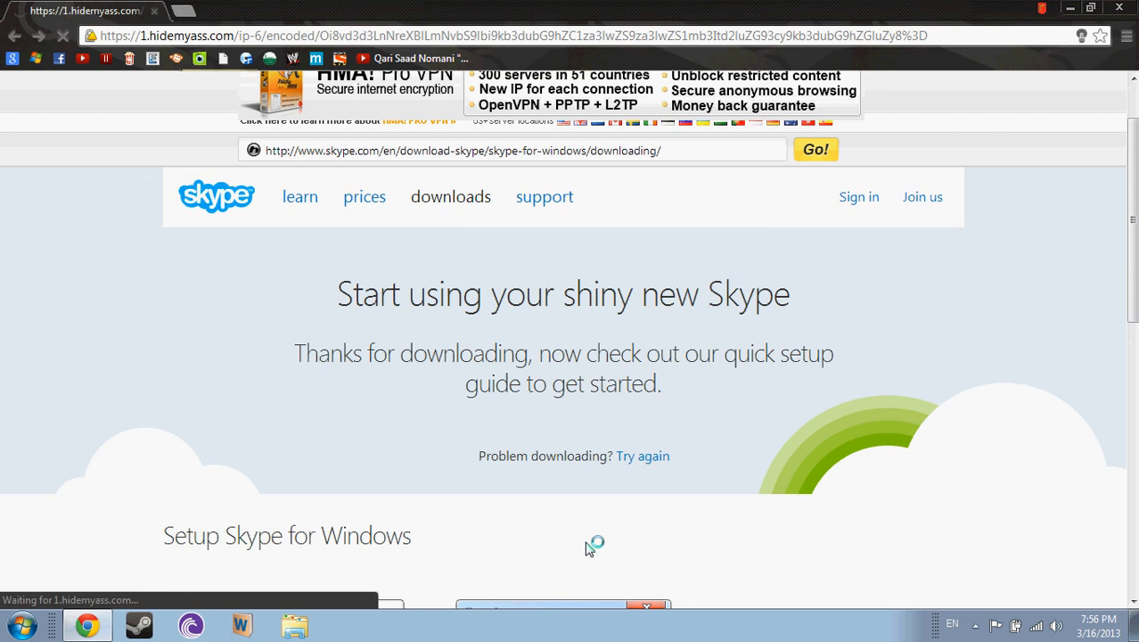
{"action": "scroll", "scroll_direction": "down", "scroll_amount": 3}
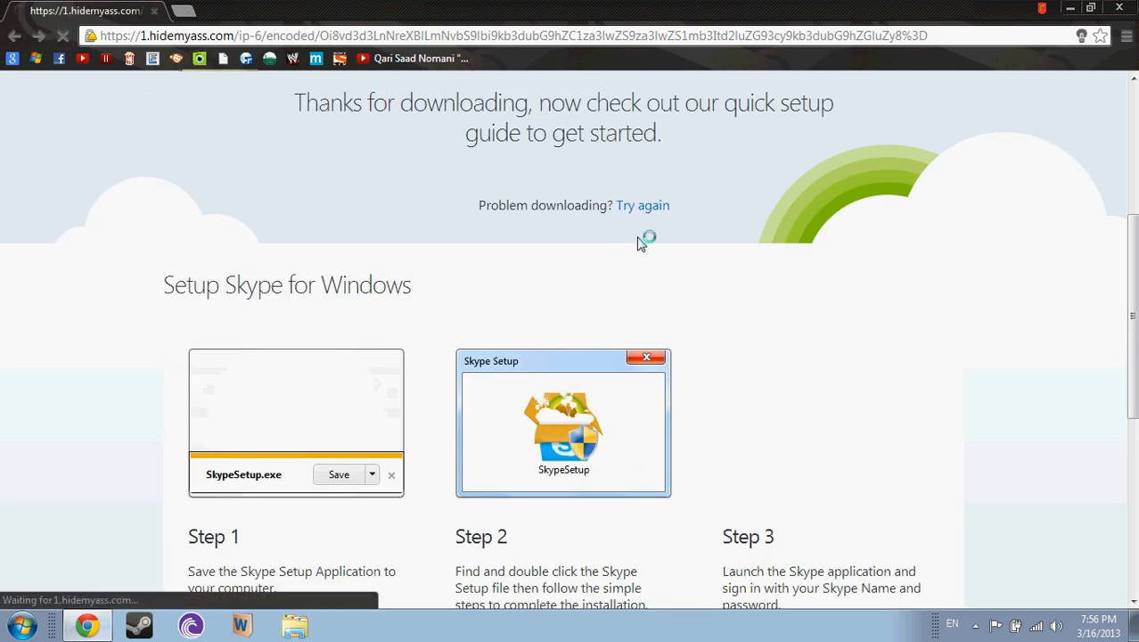
{"action": "mouse_move", "coordinate": [601, 383]}
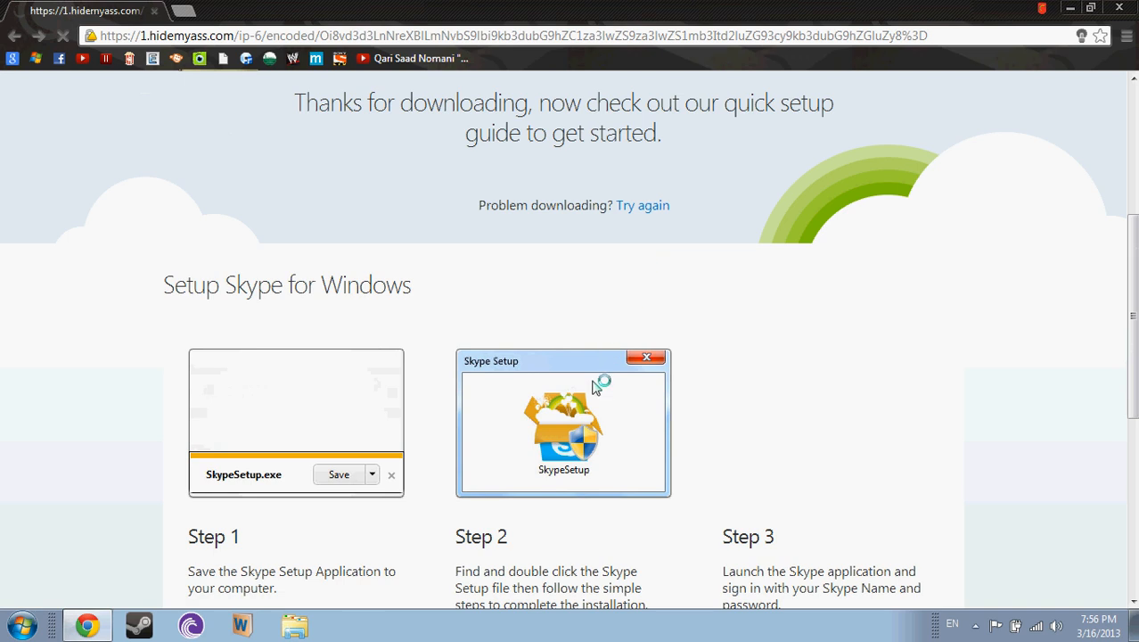
{"action": "mouse_move", "coordinate": [439, 412]}
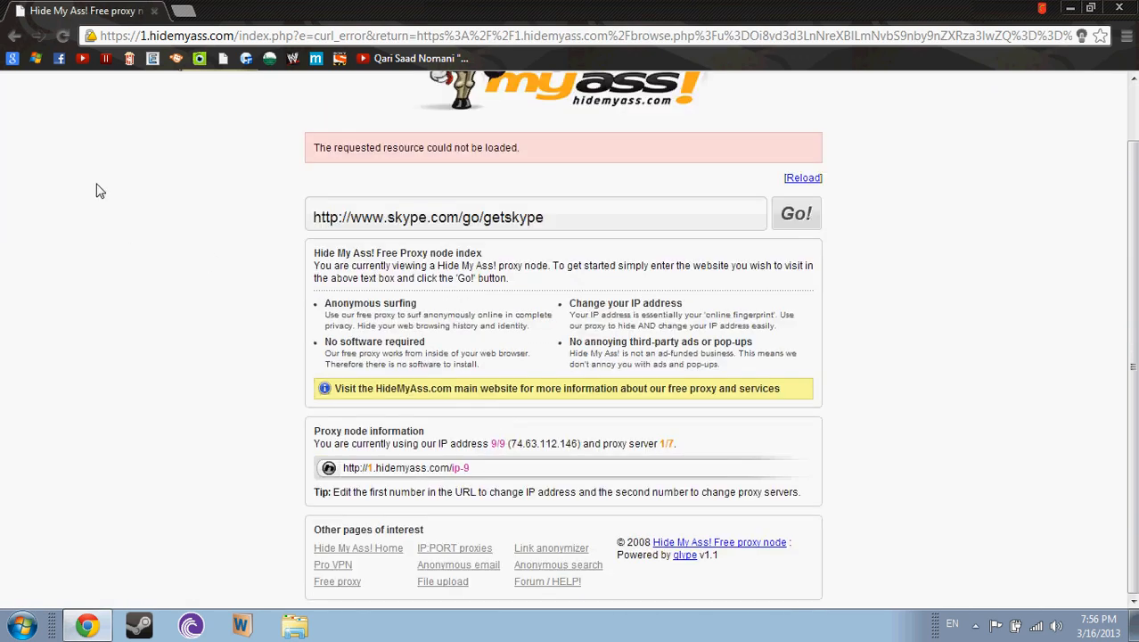
{"action": "left_click", "coordinate": [795, 213]}
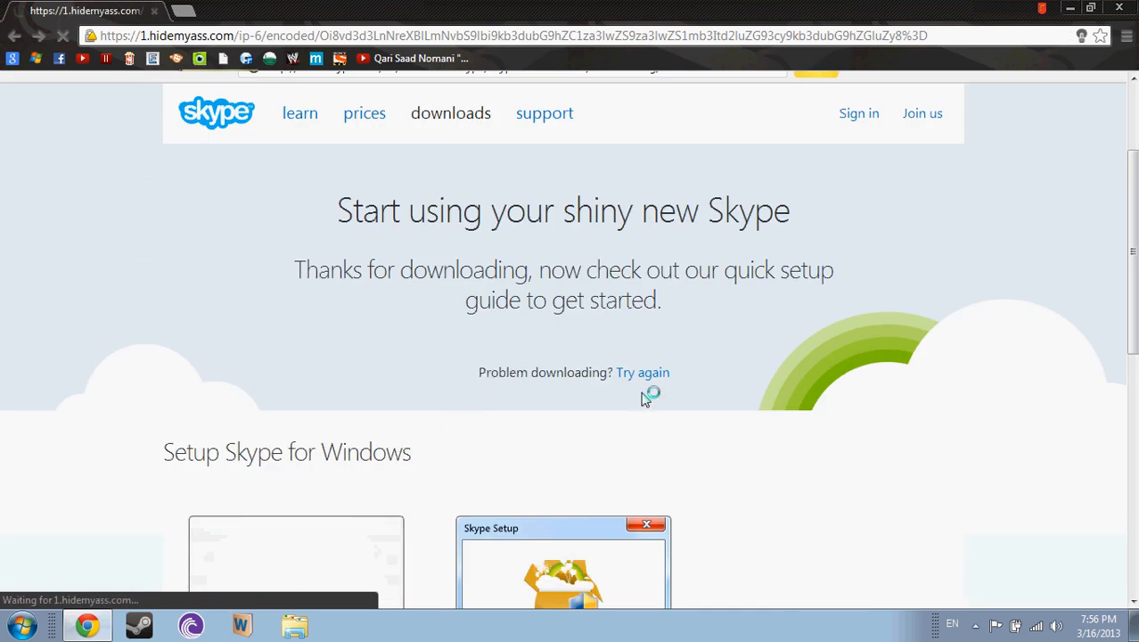
Step: Retry the SkypeSetupFull.exe download, then open a new tab and close the proxy tab
{"action": "left_click", "coordinate": [643, 371]}
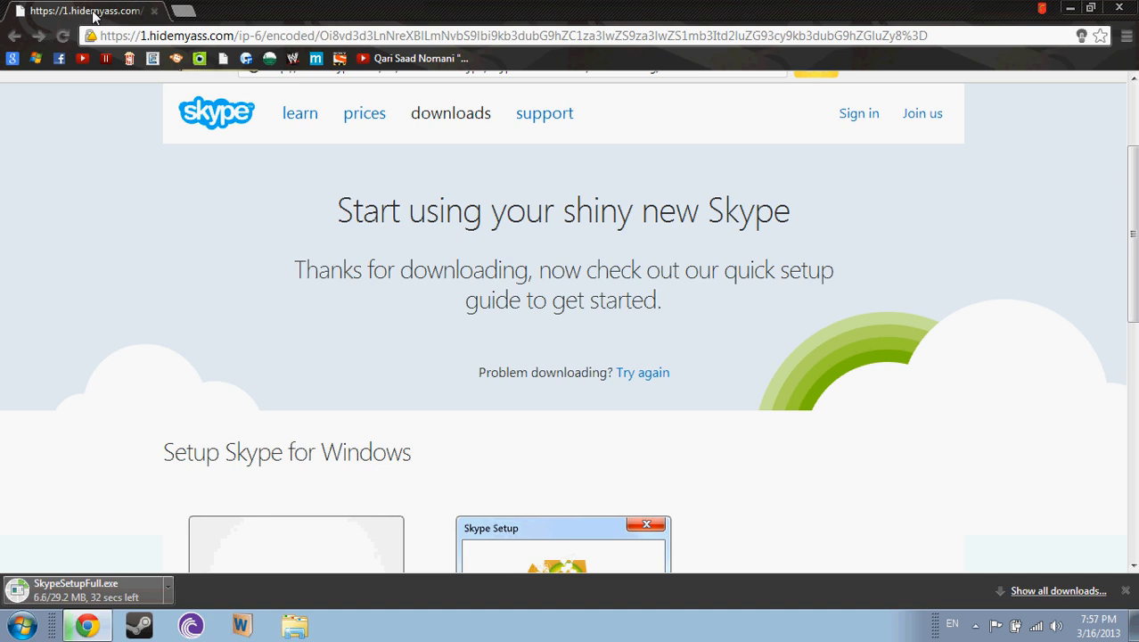
{"action": "left_click", "coordinate": [198, 10]}
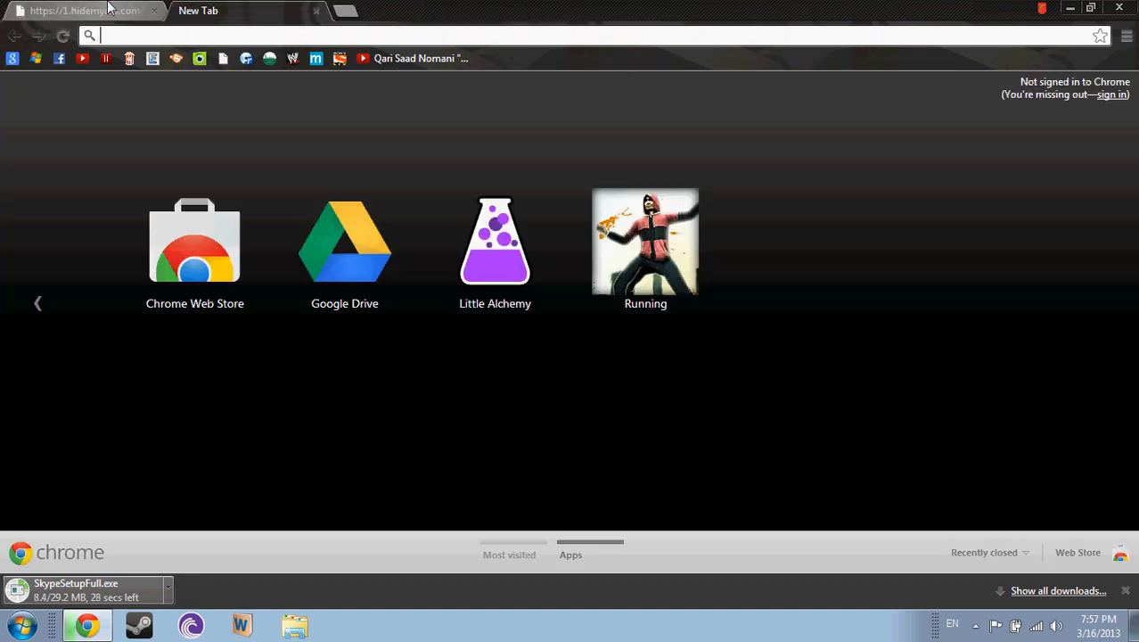
{"action": "left_click", "coordinate": [153, 10]}
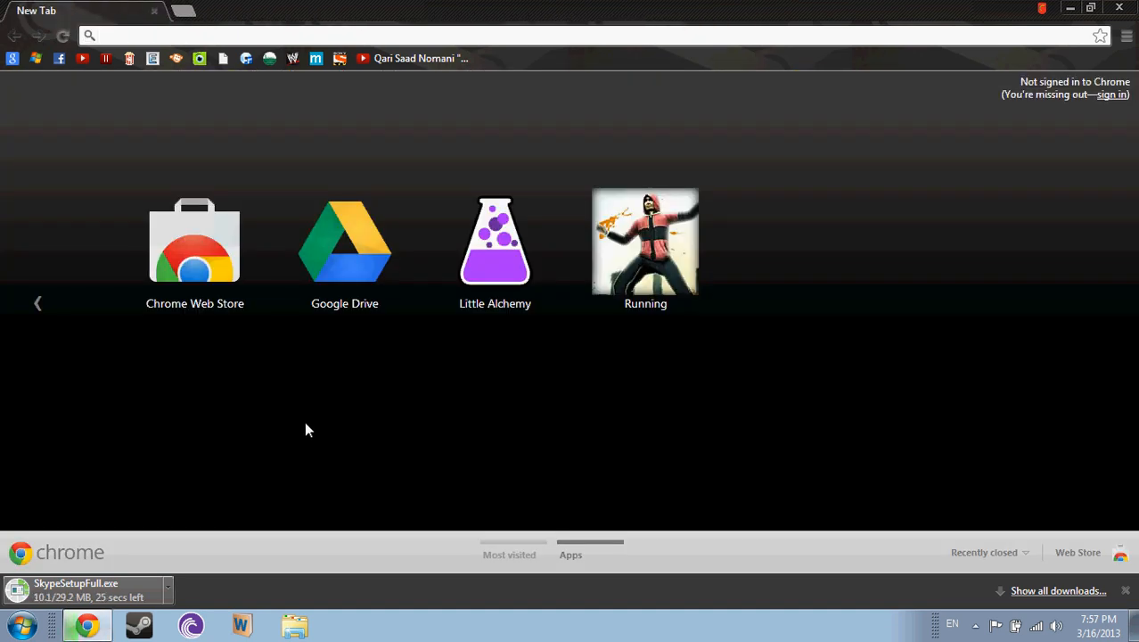